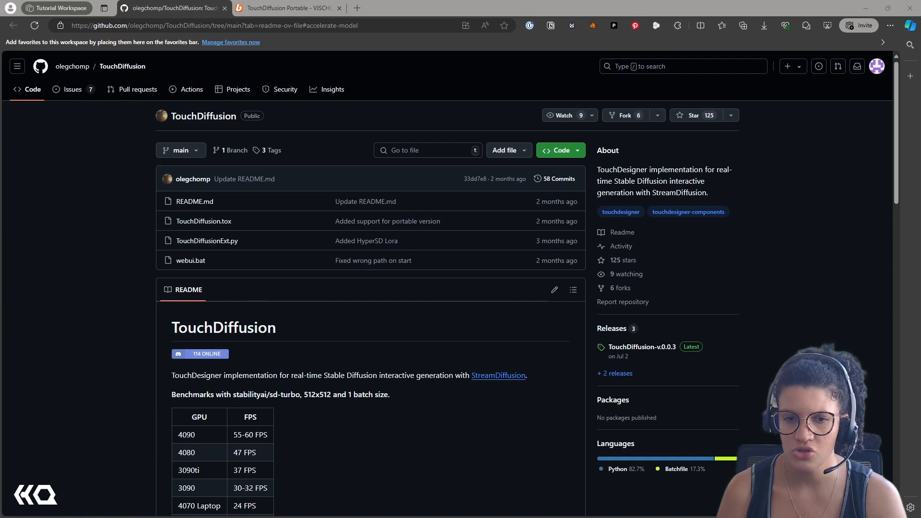
{"action": "mouse_move", "coordinate": [262, 238]}
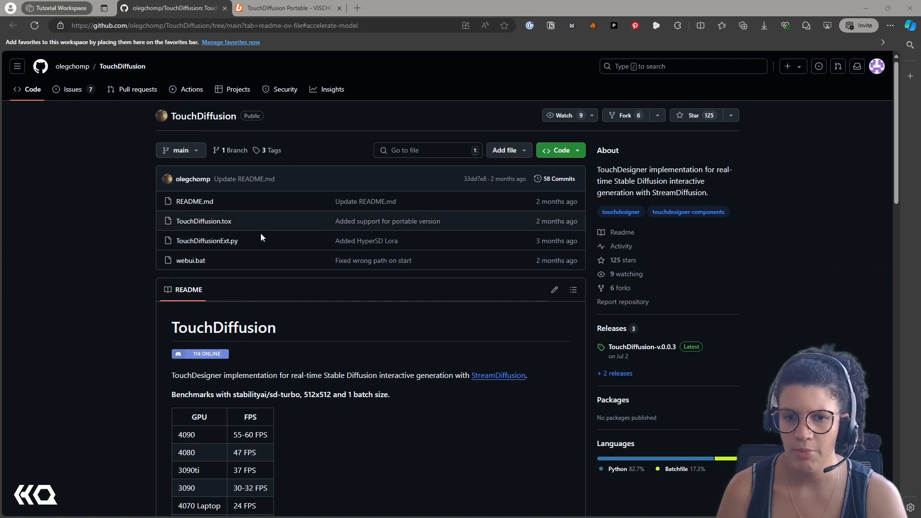
Step: Read the README's portable install steps and follow the 'archive' link to the Boosty page
{"action": "scroll", "scroll_direction": "down", "scroll_amount": 3}
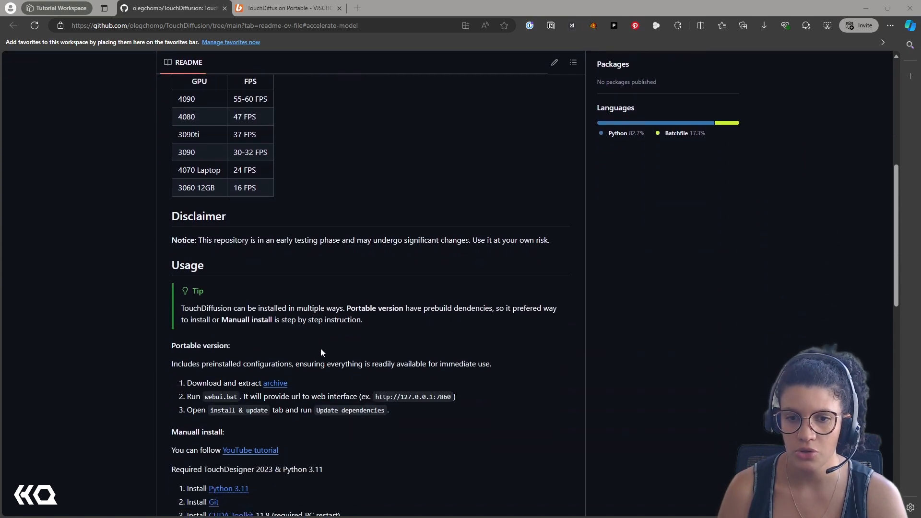
{"action": "scroll", "scroll_direction": "down", "scroll_amount": 3}
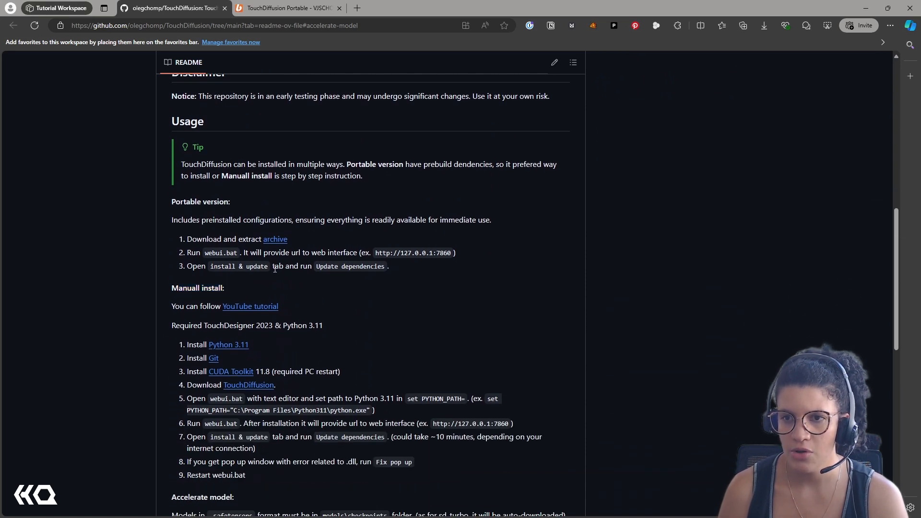
{"action": "left_click", "coordinate": [286, 8]}
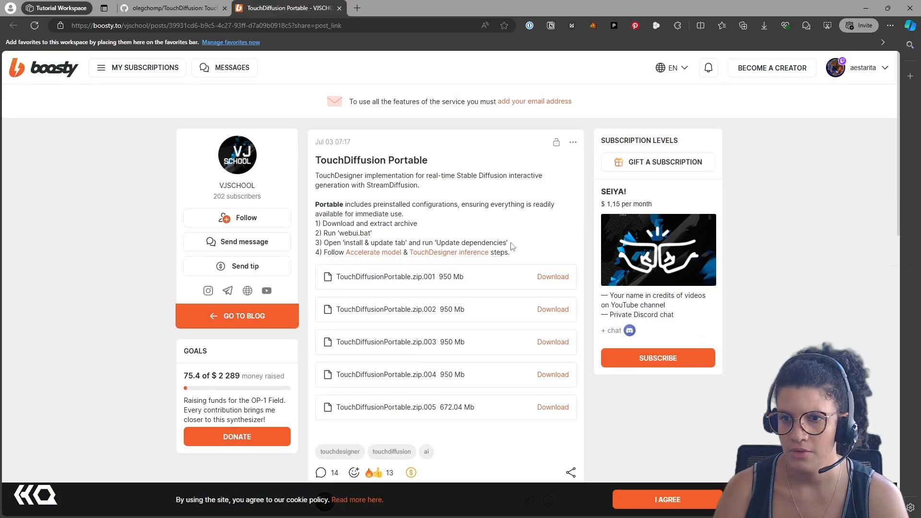
Step: Download the TouchDiffusionPortable.zip parts .001 through .005 from the Boosty post
{"action": "left_click", "coordinate": [552, 276]}
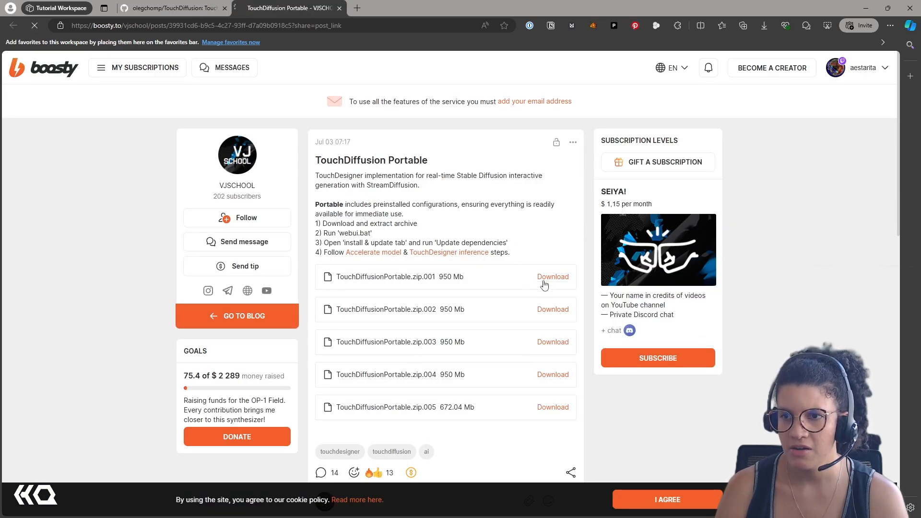
{"action": "left_click", "coordinate": [553, 276]}
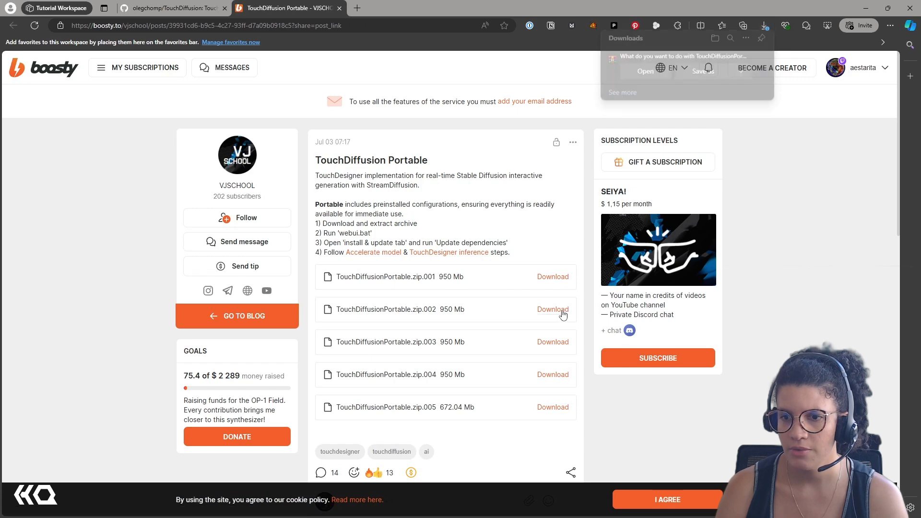
{"action": "left_click", "coordinate": [552, 406]}
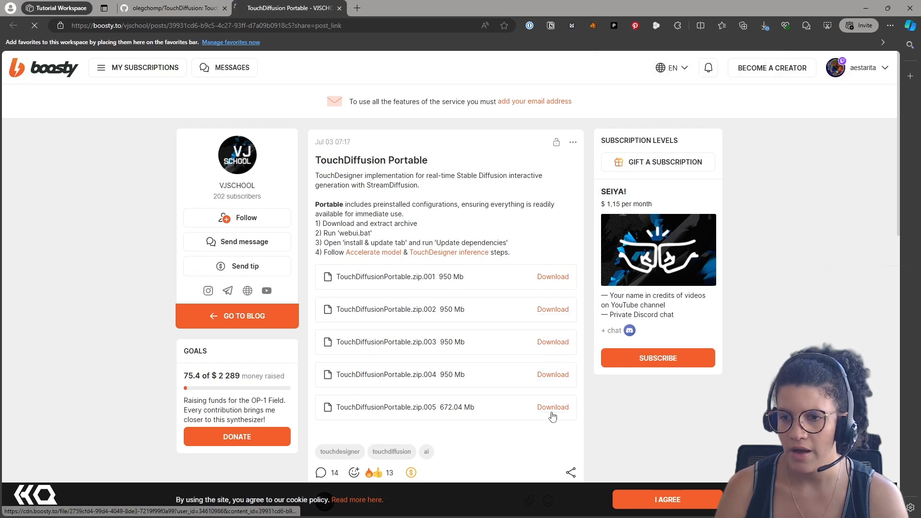
{"action": "left_click", "coordinate": [763, 25]}
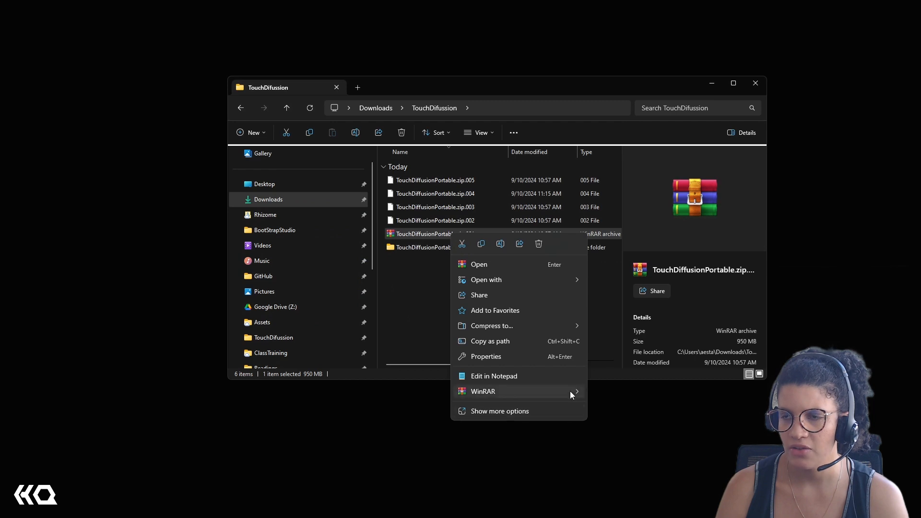
{"action": "mouse_move", "coordinate": [482, 391]}
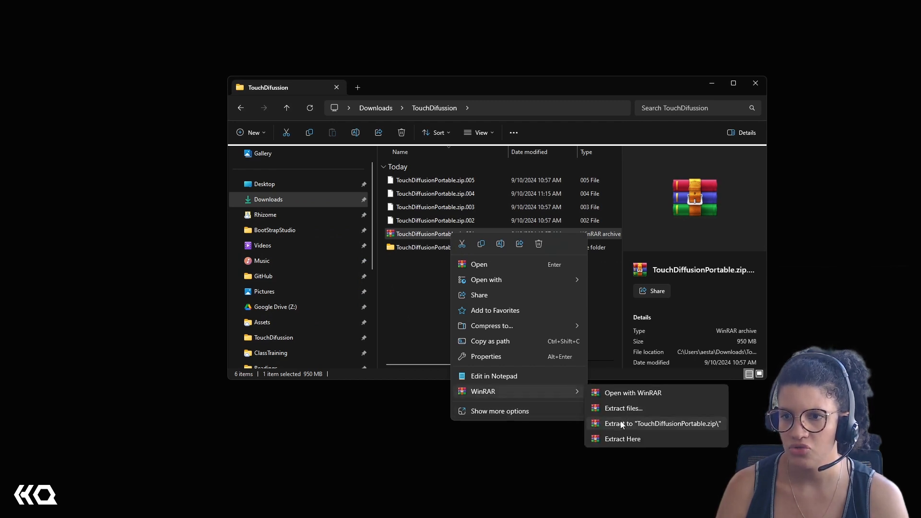
Step: Extract the .001 archive with WinRAR into its folder and run webui.bat from TouchDiffusionPortable
{"action": "left_click", "coordinate": [663, 424]}
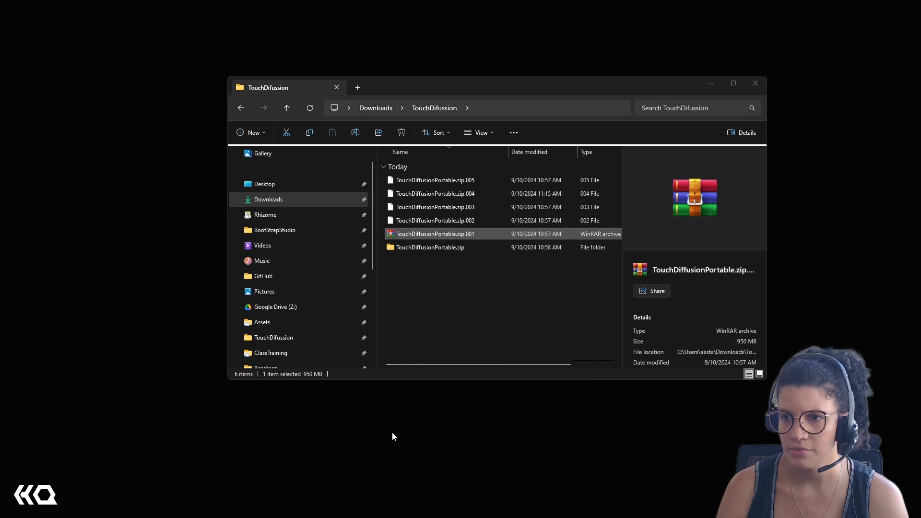
{"action": "double_click", "coordinate": [430, 248]}
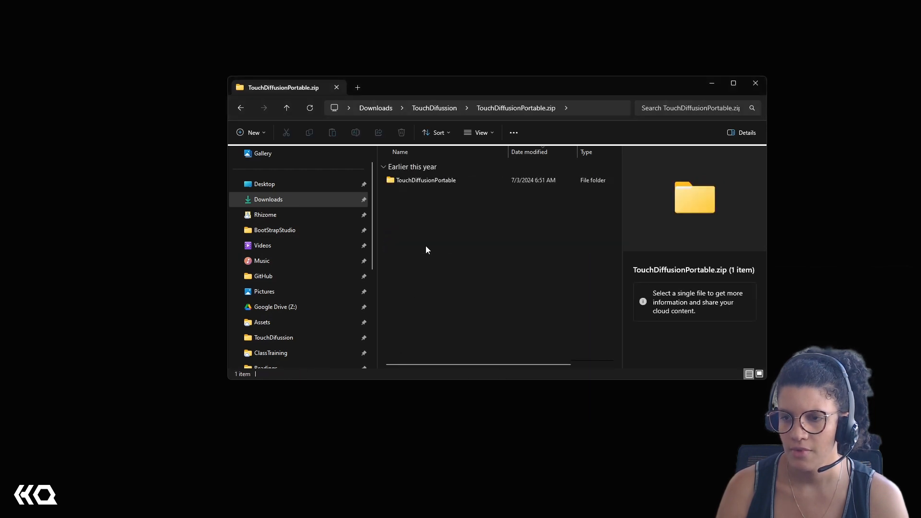
{"action": "left_click", "coordinate": [426, 180]}
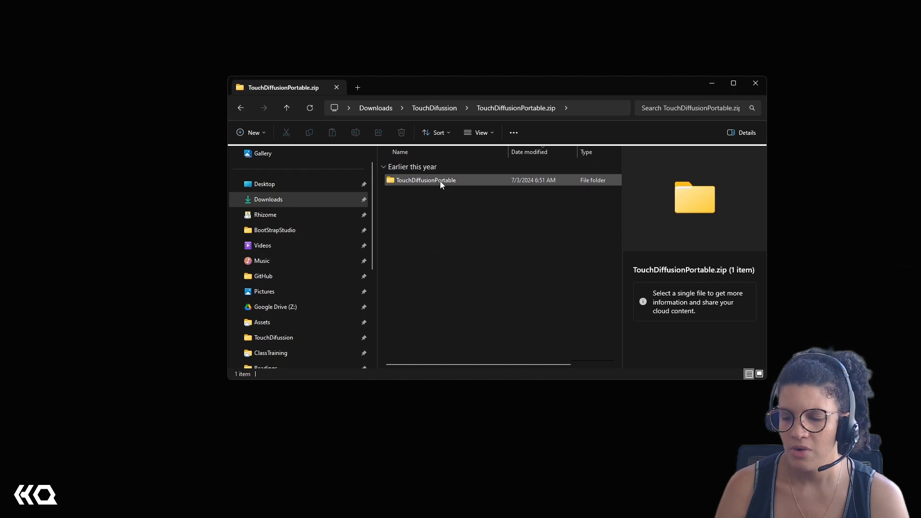
{"action": "double_click", "coordinate": [426, 180]}
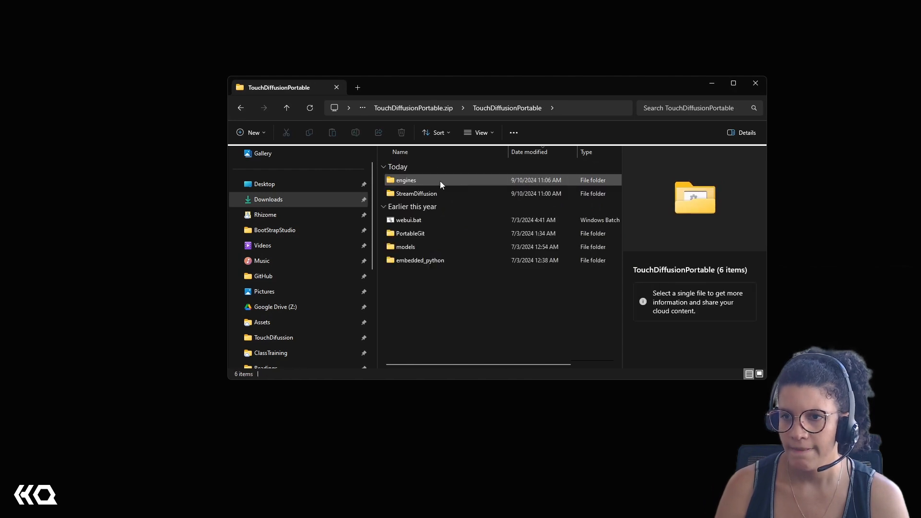
{"action": "mouse_move", "coordinate": [422, 221]}
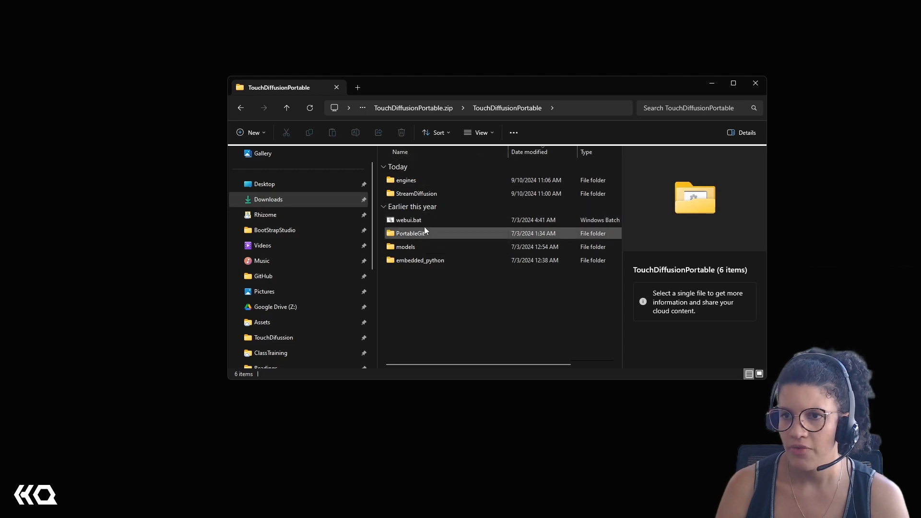
{"action": "left_click", "coordinate": [408, 220]}
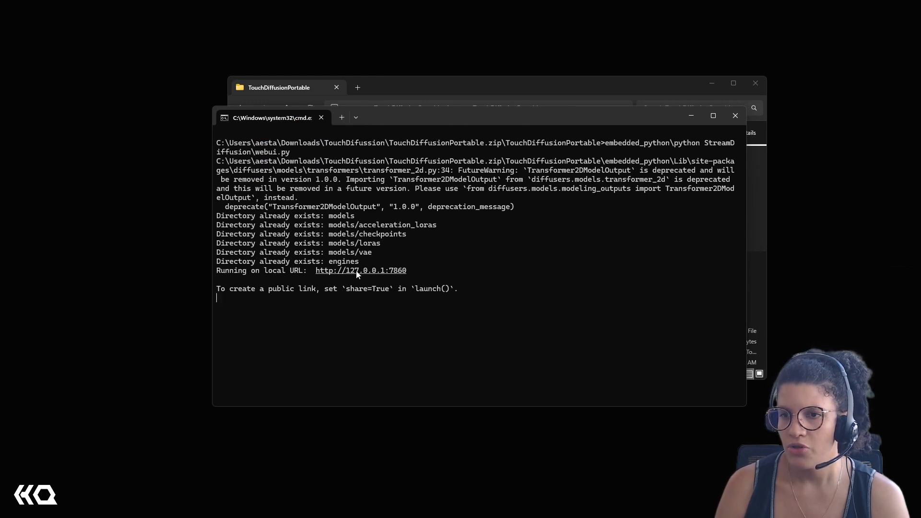
Step: Open the local web UI, run Update dependencies on Install & Update until success, then return to Engine
{"action": "left_click", "coordinate": [361, 270]}
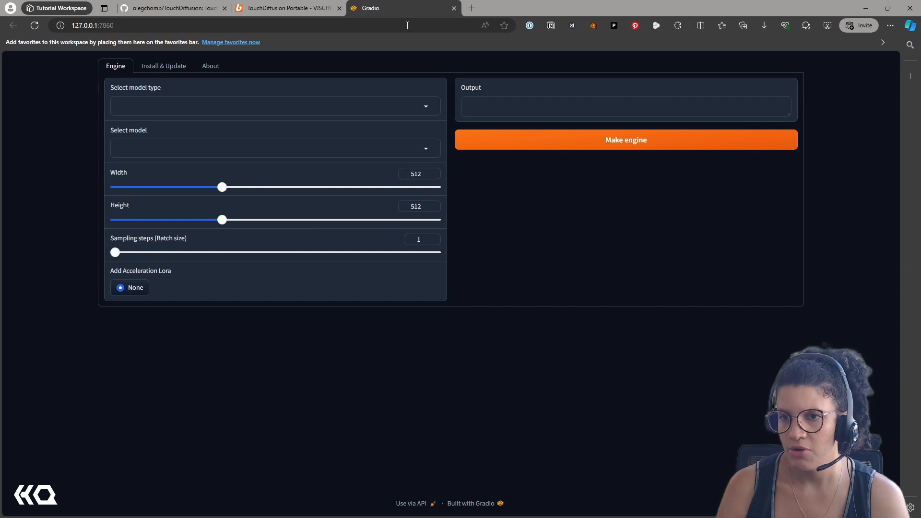
{"action": "mouse_move", "coordinate": [591, 230]}
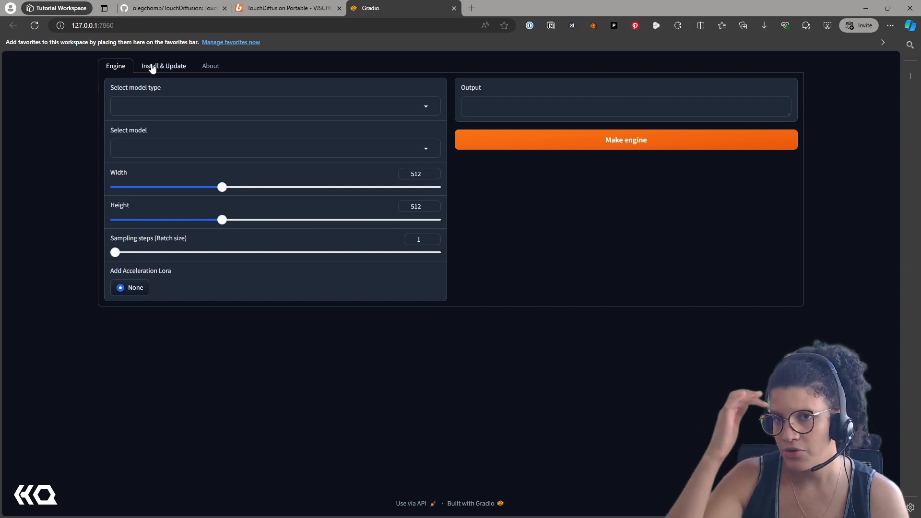
{"action": "left_click", "coordinate": [163, 65]}
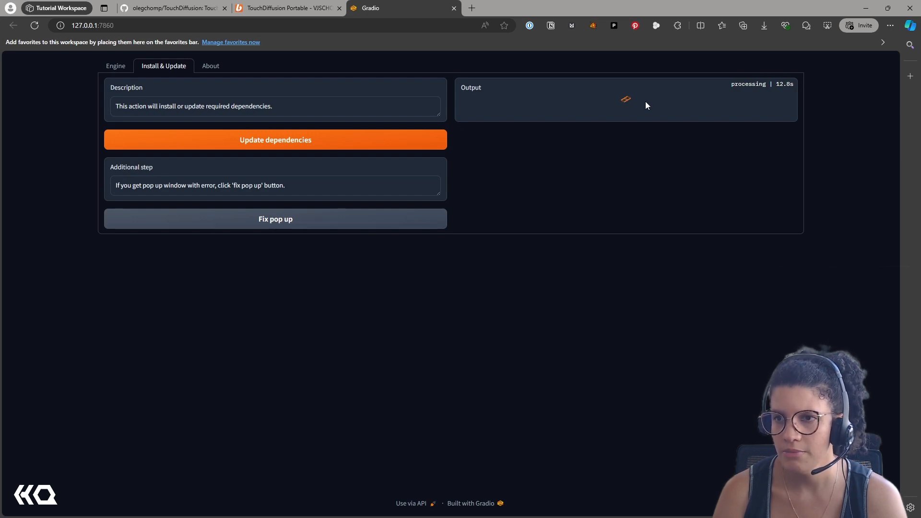
{"action": "mouse_move", "coordinate": [884, 385]}
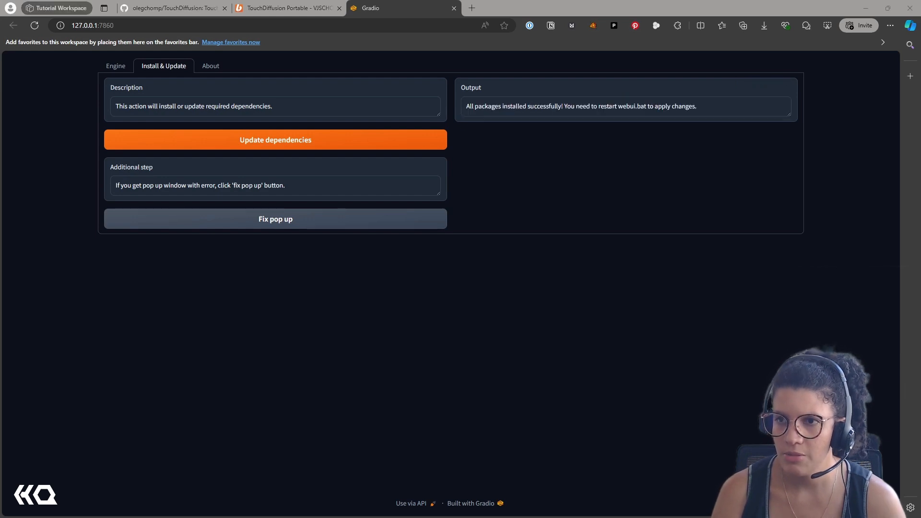
{"action": "mouse_move", "coordinate": [482, 128]}
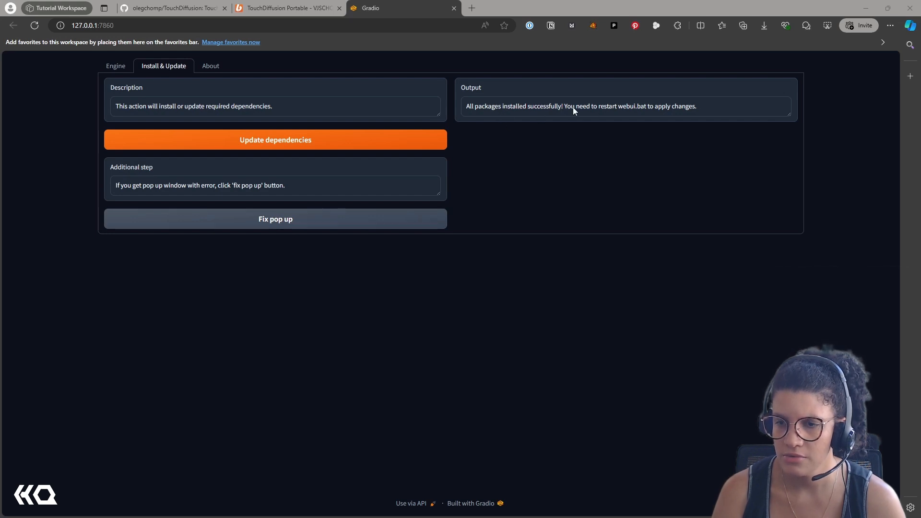
{"action": "mouse_move", "coordinate": [453, 7]}
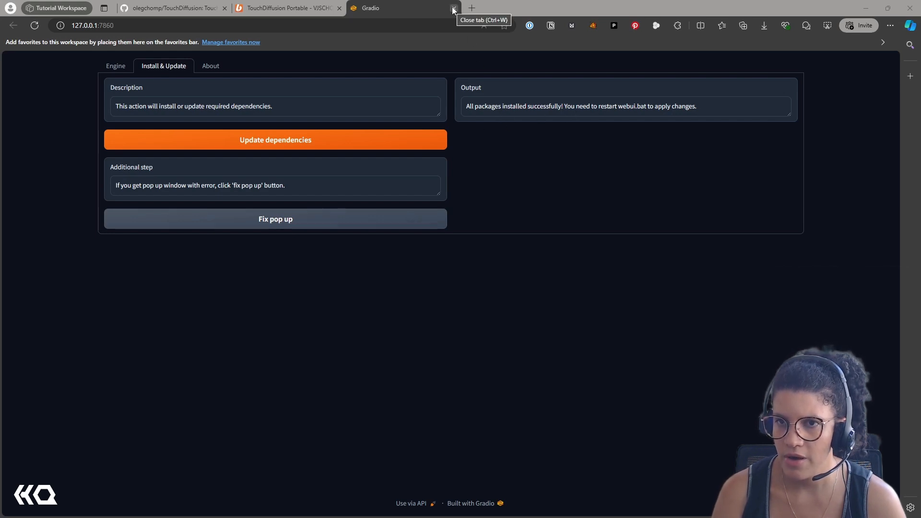
{"action": "left_click", "coordinate": [115, 65]}
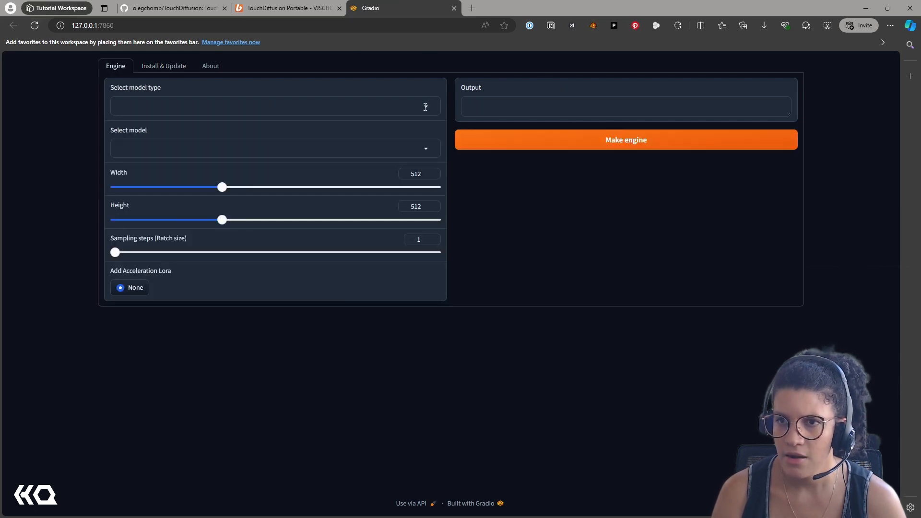
Step: Select sd_1.5_turbo with SD Turbo at 512x512, batch 1, and make the engine until Status: Ready
{"action": "left_click", "coordinate": [274, 106]}
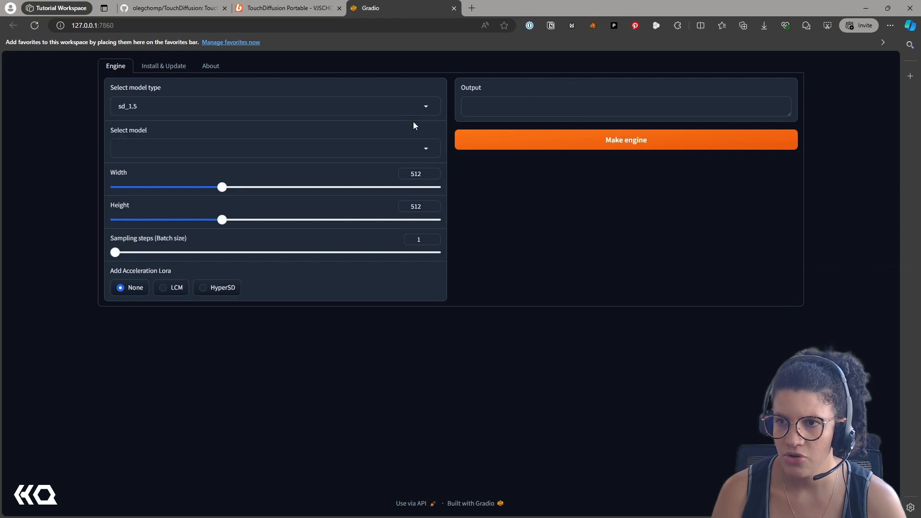
{"action": "left_click", "coordinate": [275, 147]}
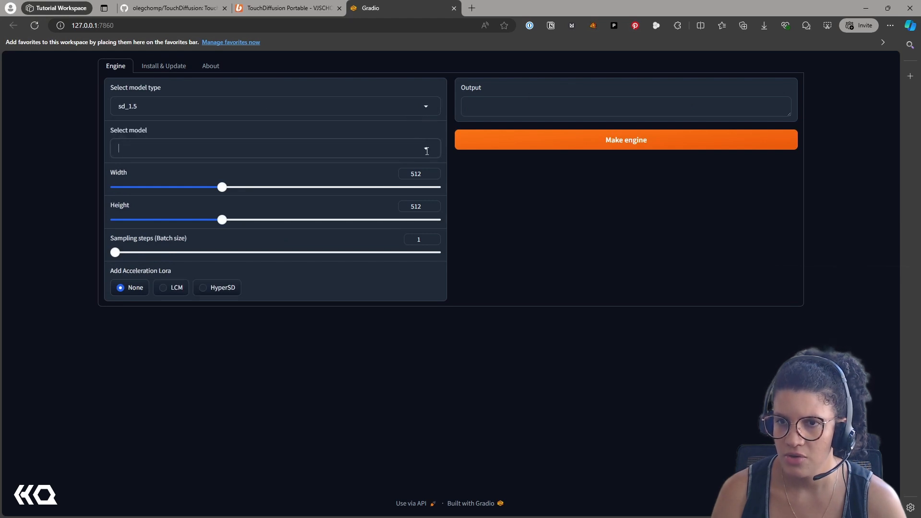
{"action": "left_click", "coordinate": [274, 106]}
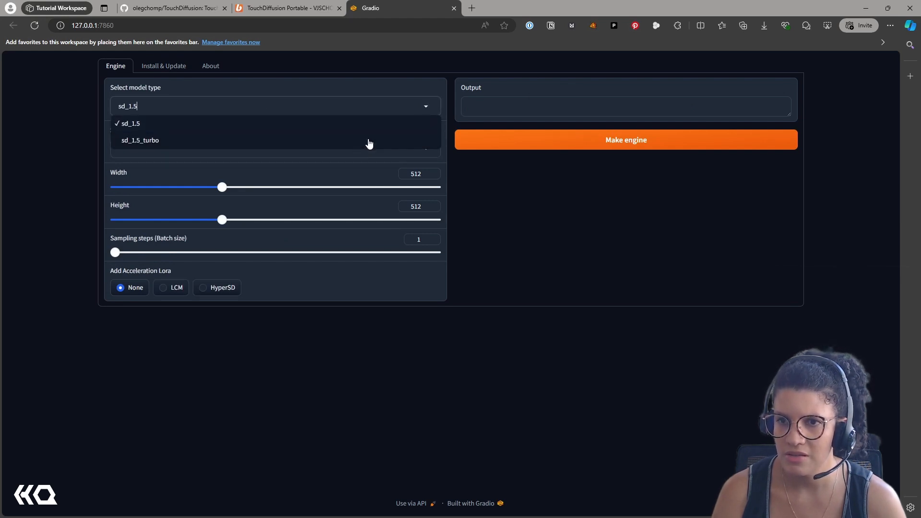
{"action": "left_click", "coordinate": [140, 140]}
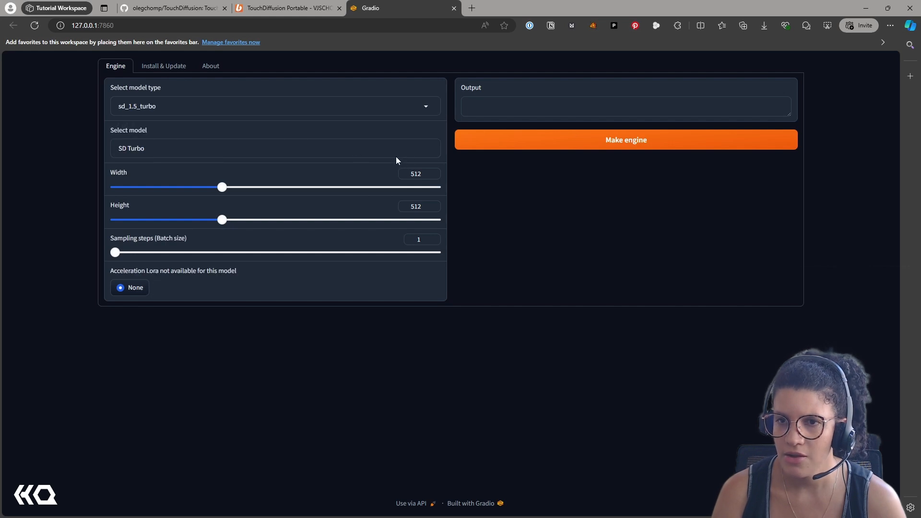
{"action": "mouse_move", "coordinate": [206, 200]}
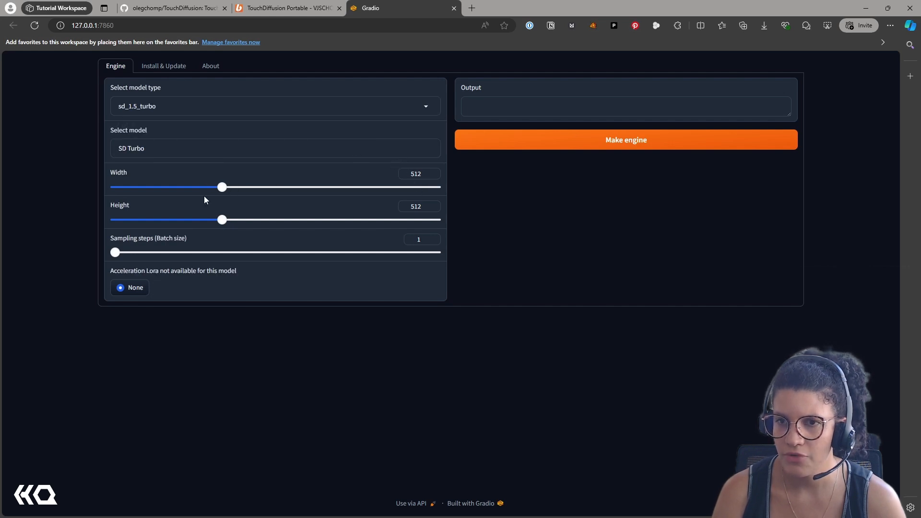
{"action": "mouse_move", "coordinate": [221, 217]}
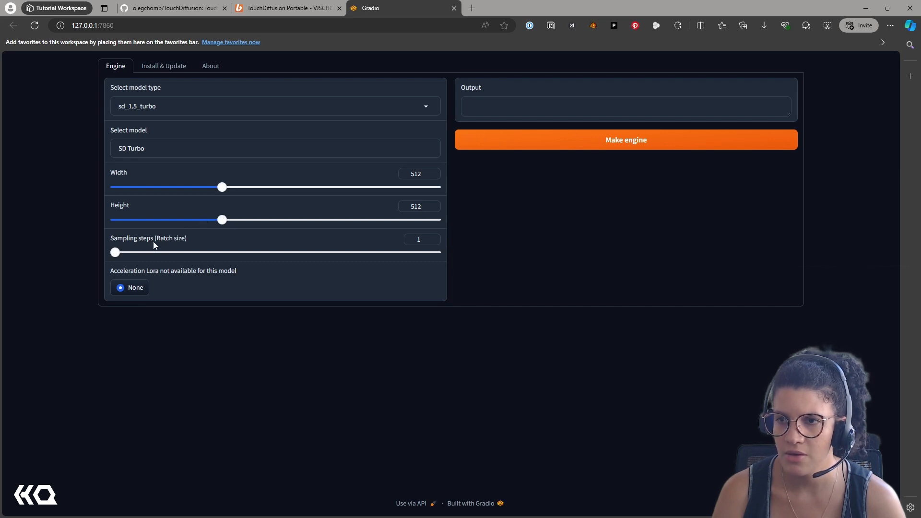
{"action": "mouse_move", "coordinate": [147, 119]}
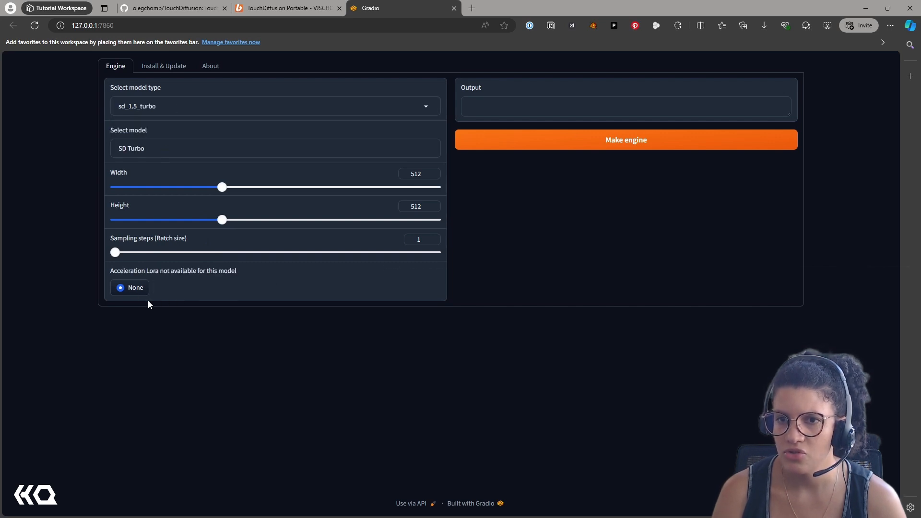
{"action": "left_click", "coordinate": [625, 140]}
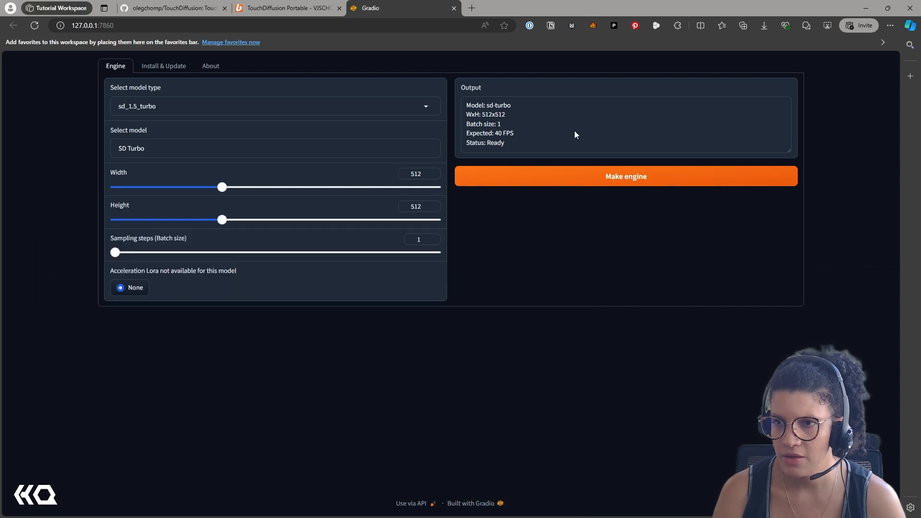
{"action": "mouse_move", "coordinate": [468, 133]}
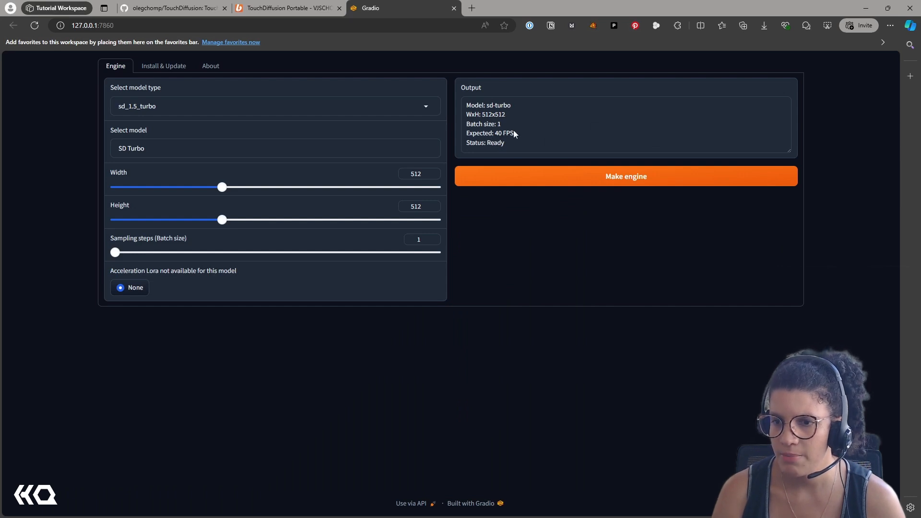
{"action": "mouse_move", "coordinate": [482, 104]}
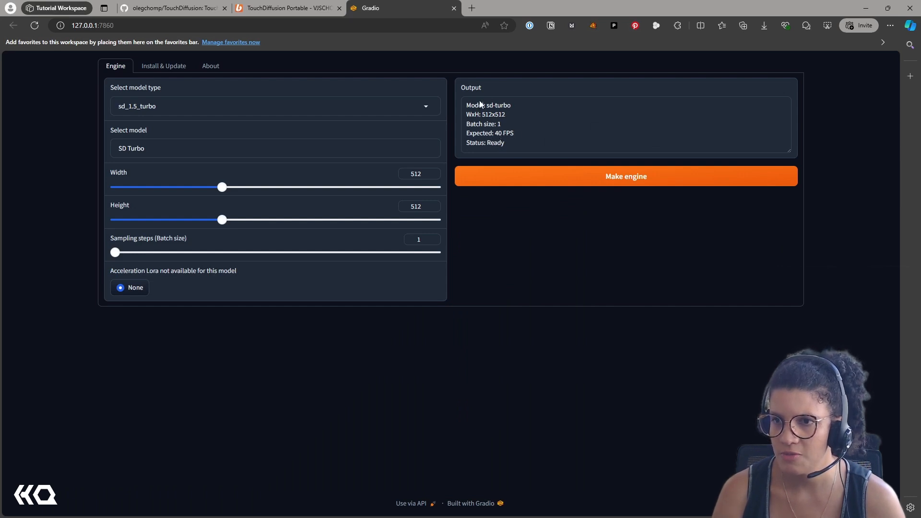
{"action": "mouse_move", "coordinate": [514, 119]}
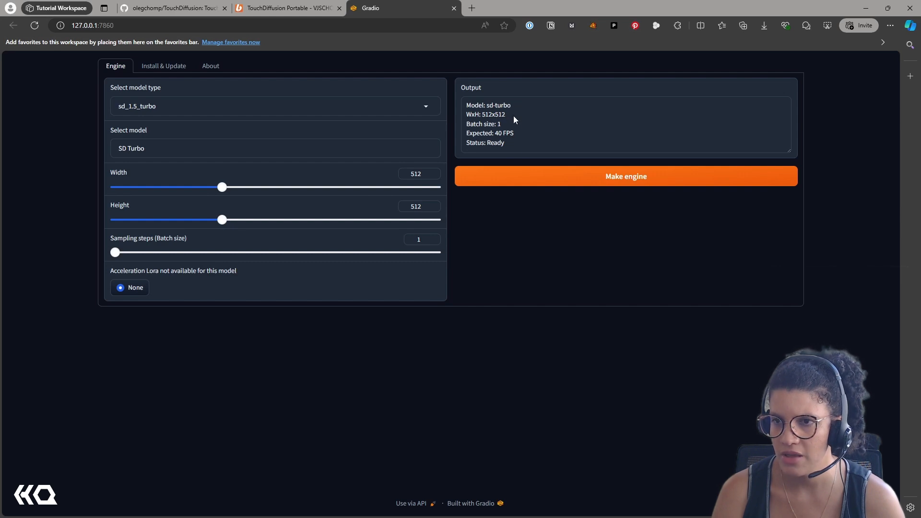
{"action": "mouse_move", "coordinate": [524, 138]}
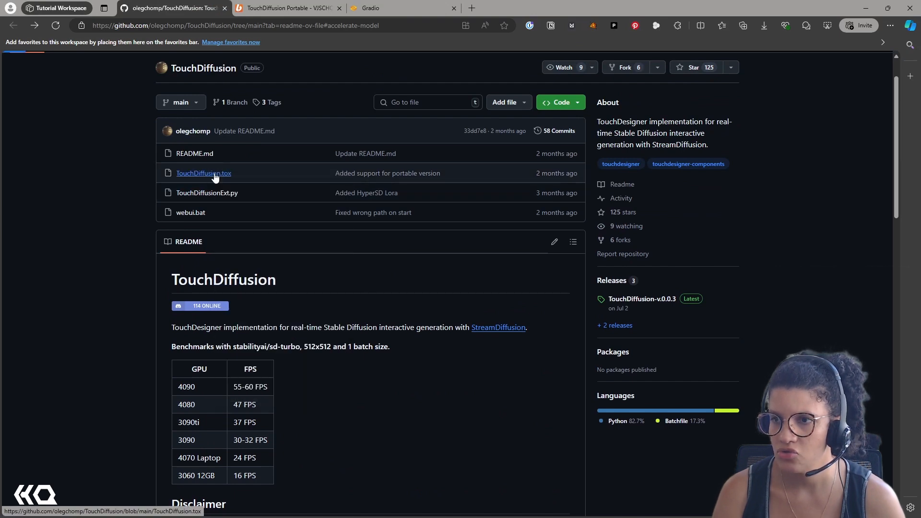
Step: Save TouchDiffusion.tox from the GitHub repo into Downloads\TouchDiffusion
{"action": "left_click", "coordinate": [204, 173]}
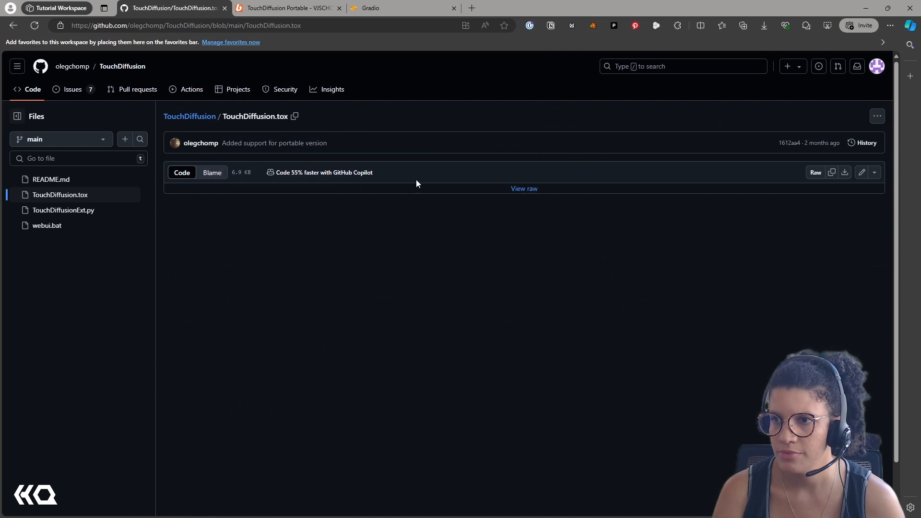
{"action": "left_click", "coordinate": [877, 115]}
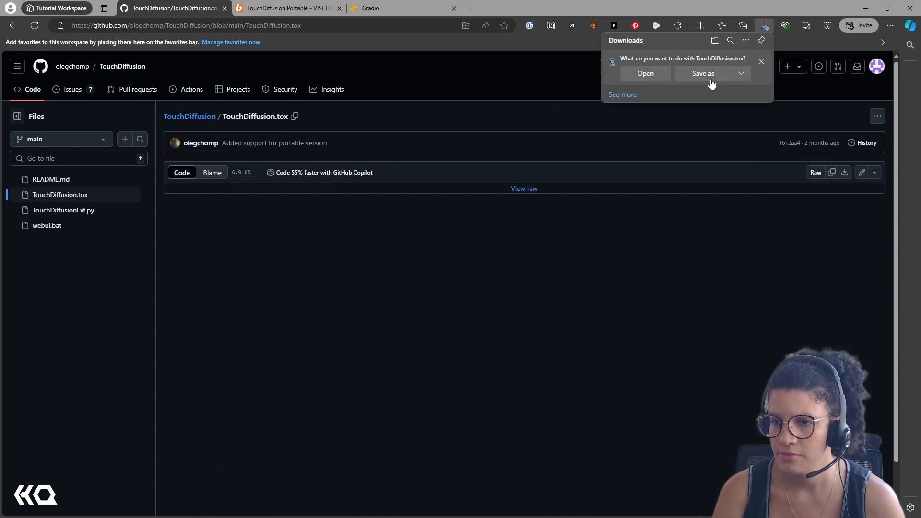
{"action": "left_click", "coordinate": [703, 73]}
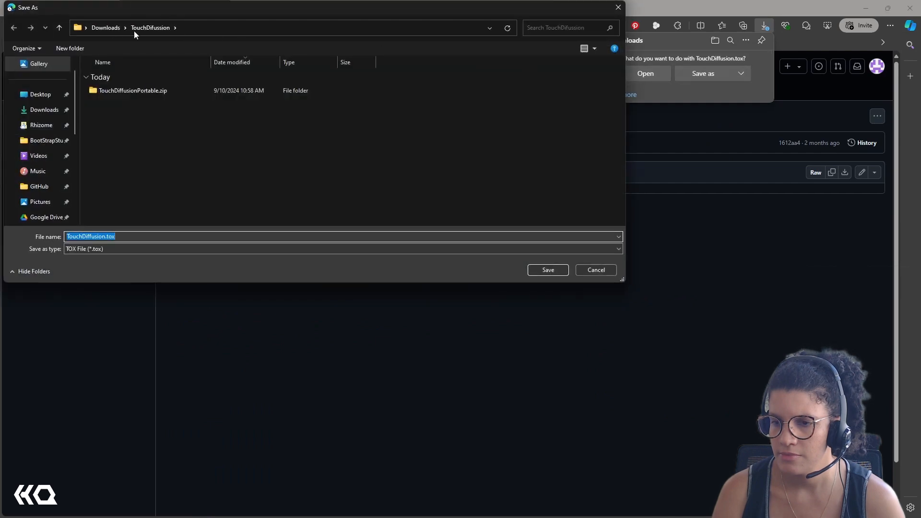
{"action": "left_click", "coordinate": [548, 271]}
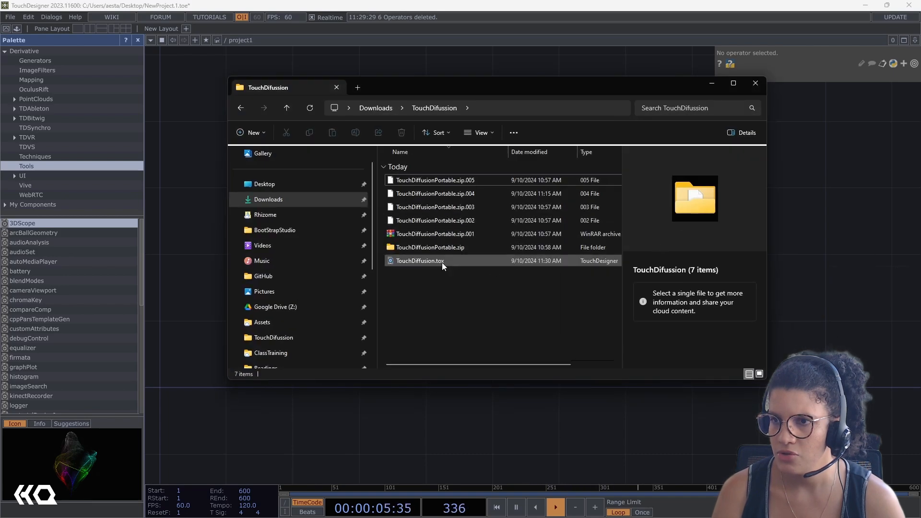
Step: Drag TouchDiffusion.tox from File Explorer into the TouchDesigner network editor
{"action": "left_click", "coordinate": [420, 261]}
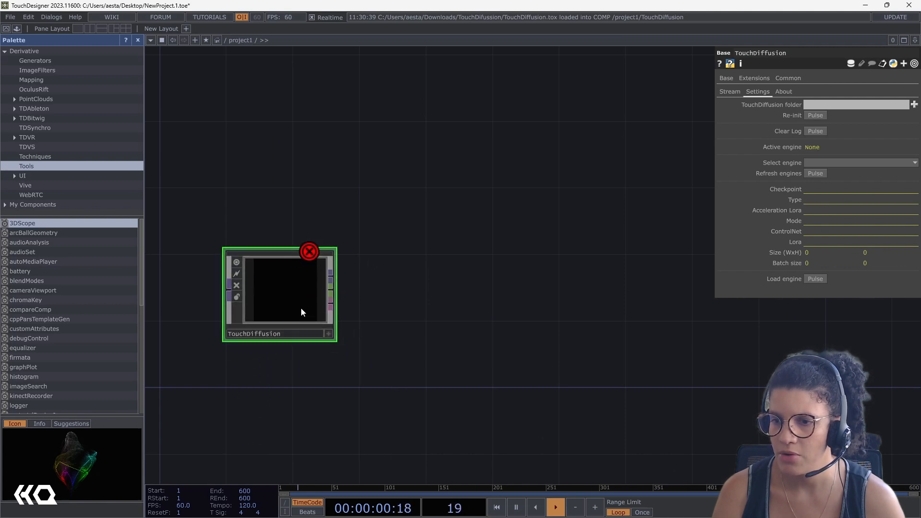
{"action": "mouse_move", "coordinate": [306, 313]}
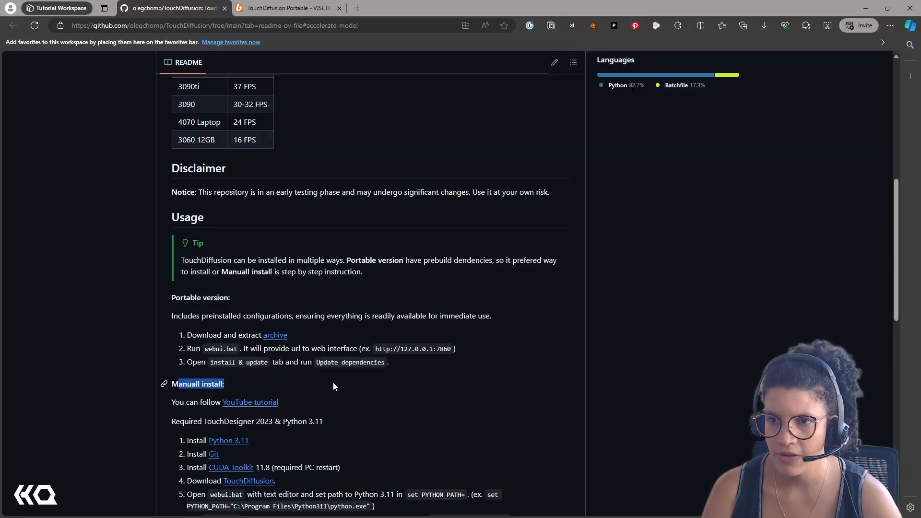
Step: Scroll to the README's manual install section and open the CUDA Toolkit downloads page
{"action": "scroll", "scroll_direction": "down", "scroll_amount": 3}
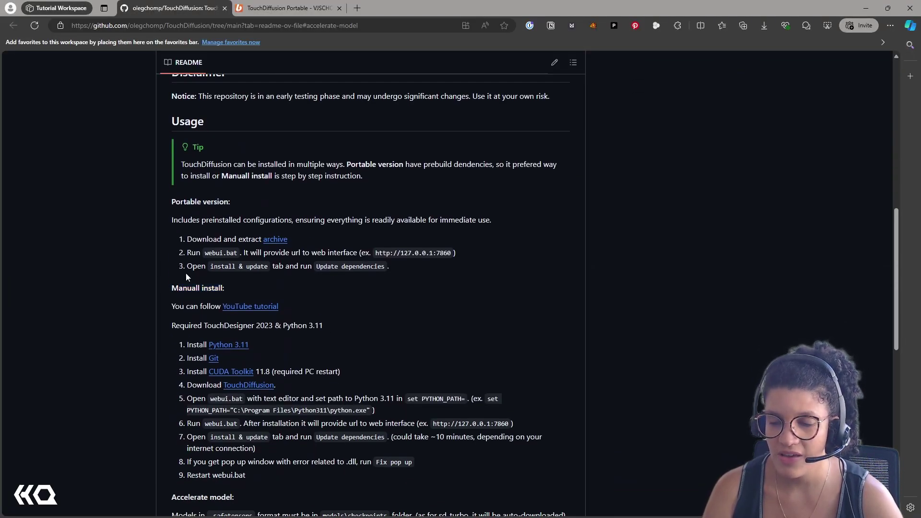
{"action": "mouse_move", "coordinate": [275, 243]}
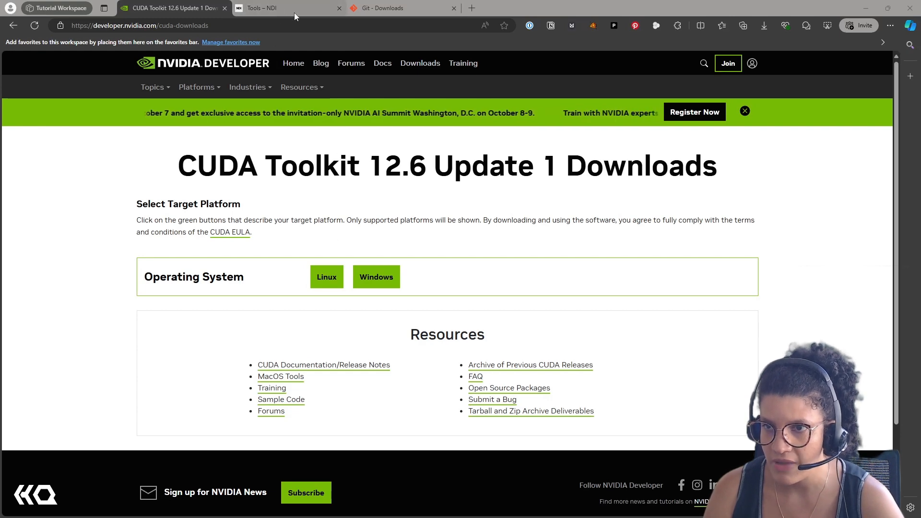
{"action": "left_click", "coordinate": [384, 8]}
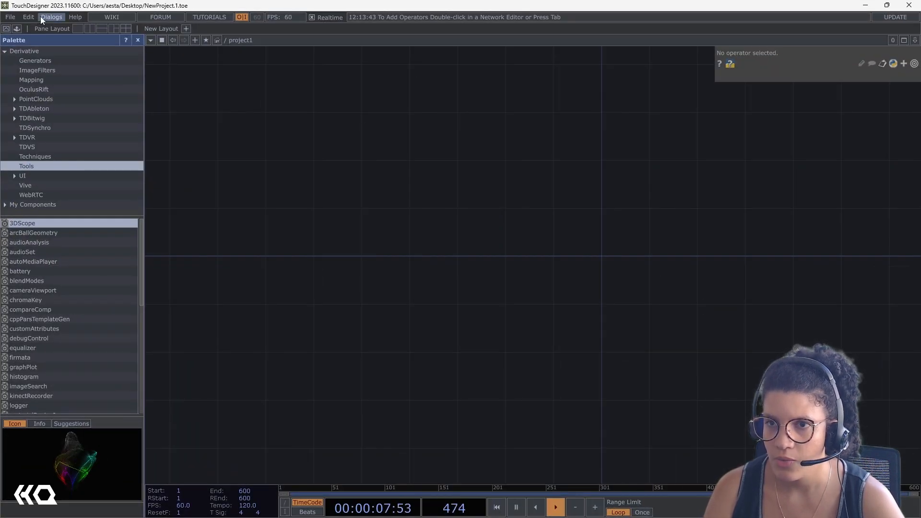
Step: Open Command Prompt from Start and enter 'python' to check the installation
{"action": "left_click", "coordinate": [52, 18]}
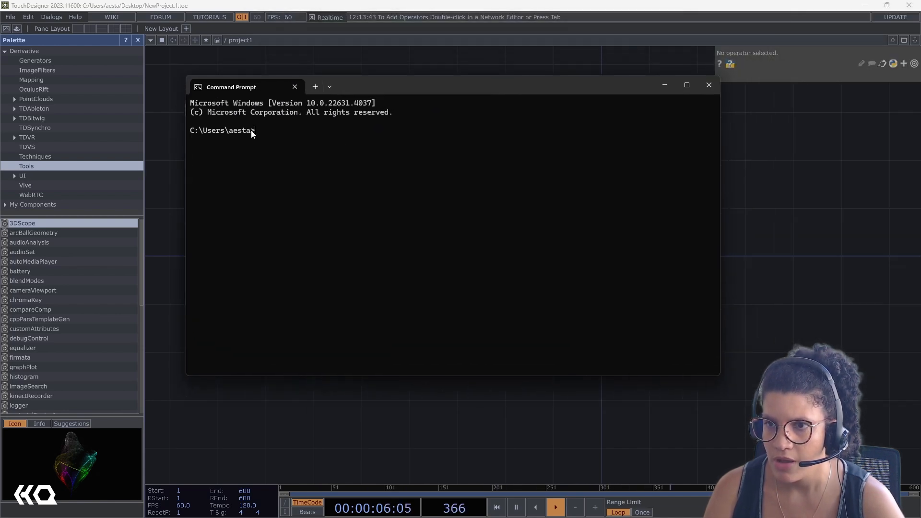
{"action": "type", "text": "python"}
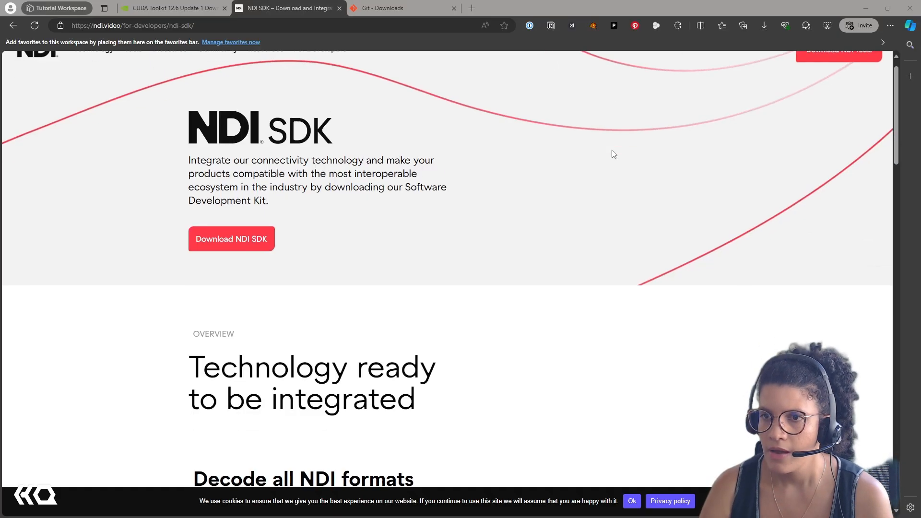
Step: Scroll down the NDI SDK download page before switching to the MusicGen Patreon post
{"action": "scroll", "scroll_direction": "down", "scroll_amount": 3}
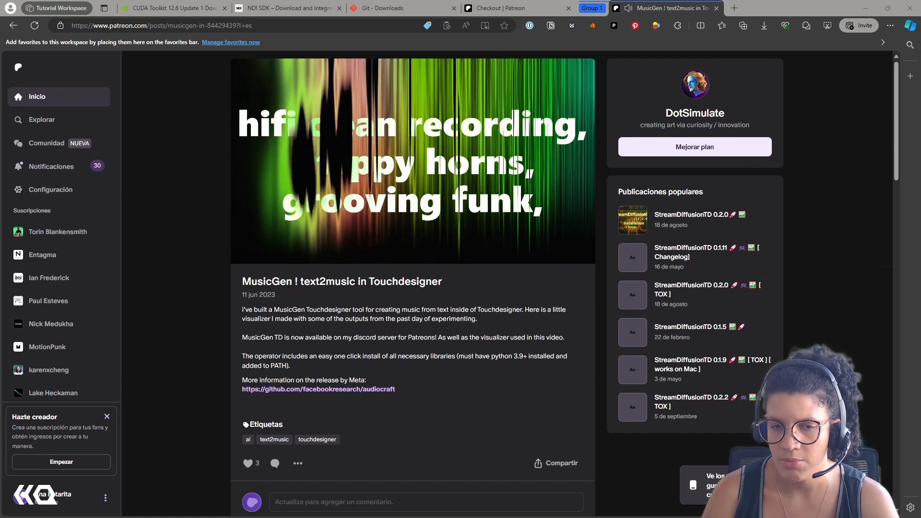
Step: View DotSimulate's Patreon membership tiers
{"action": "left_click", "coordinate": [695, 147]}
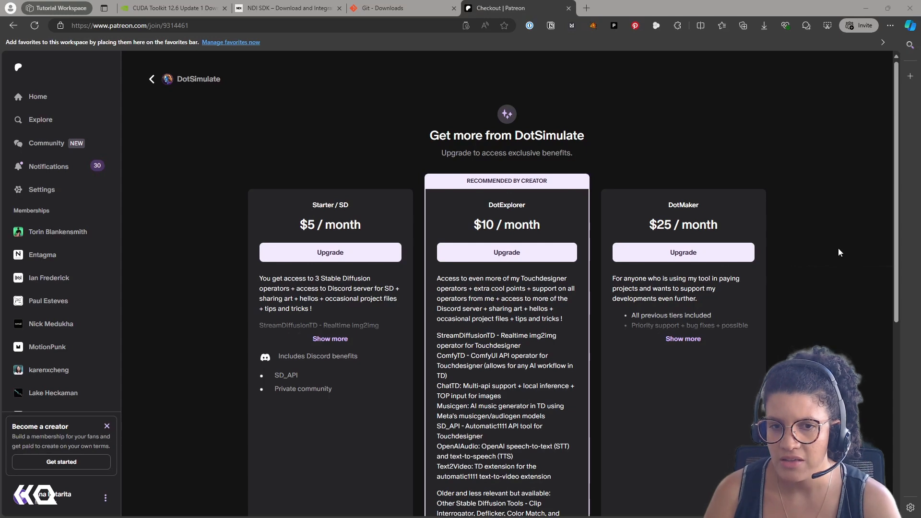
{"action": "scroll", "scroll_direction": "down", "scroll_amount": 3}
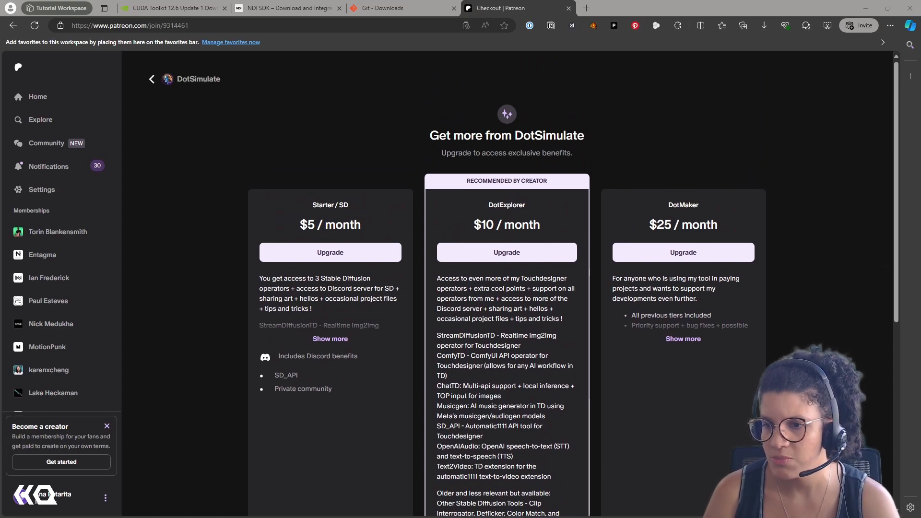
Step: Browse DotSimulate's posts feed down to the StreamDiffusionTD 0.2.0 changelog
{"action": "left_click", "coordinate": [152, 79]}
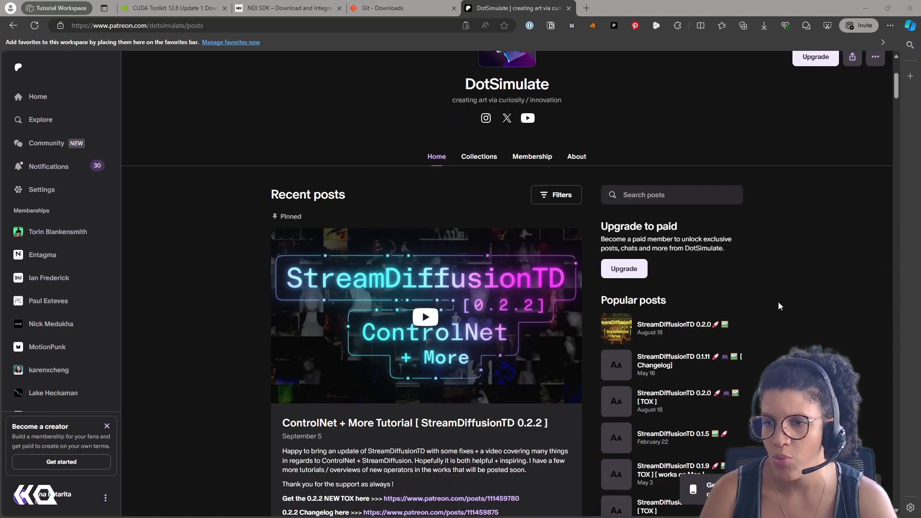
{"action": "scroll", "scroll_direction": "down", "scroll_amount": 3}
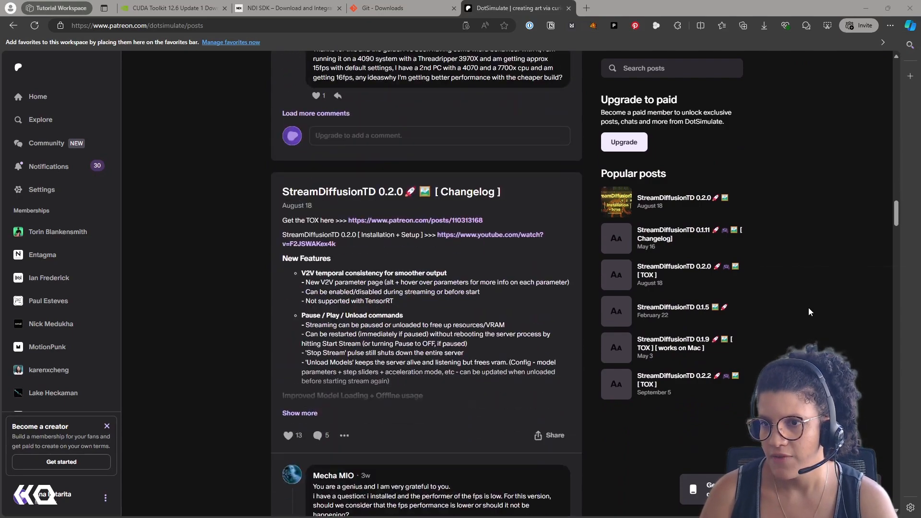
{"action": "scroll", "scroll_direction": "down", "scroll_amount": 3}
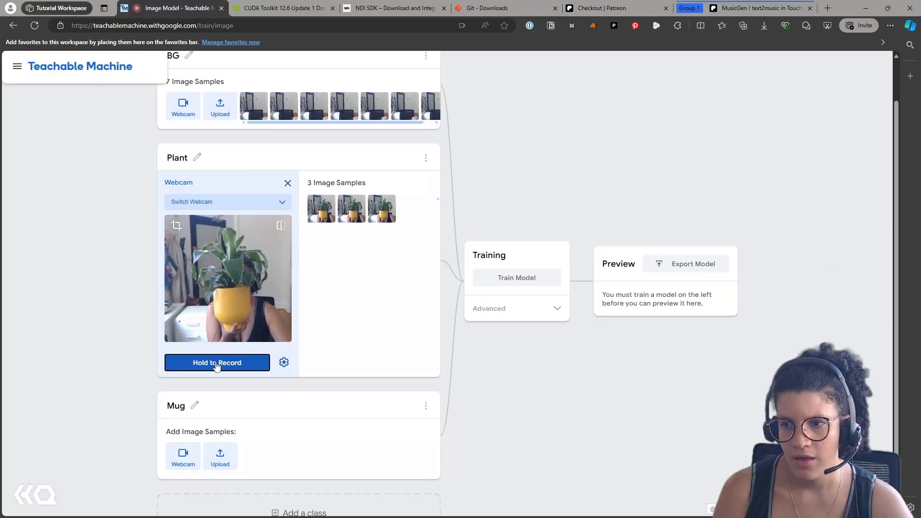
Step: Record a batch of webcam samples of the plant for the Plant class
{"action": "left_click", "coordinate": [217, 362]}
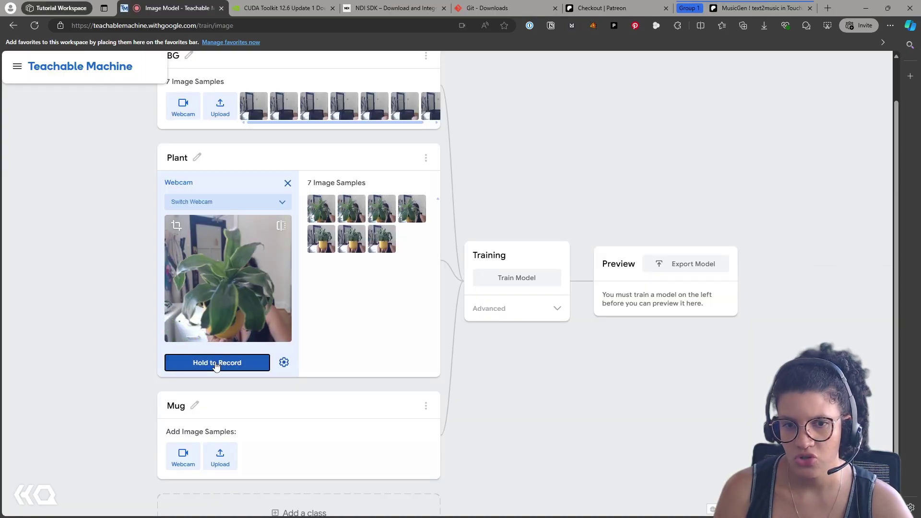
{"action": "left_click", "coordinate": [217, 362]}
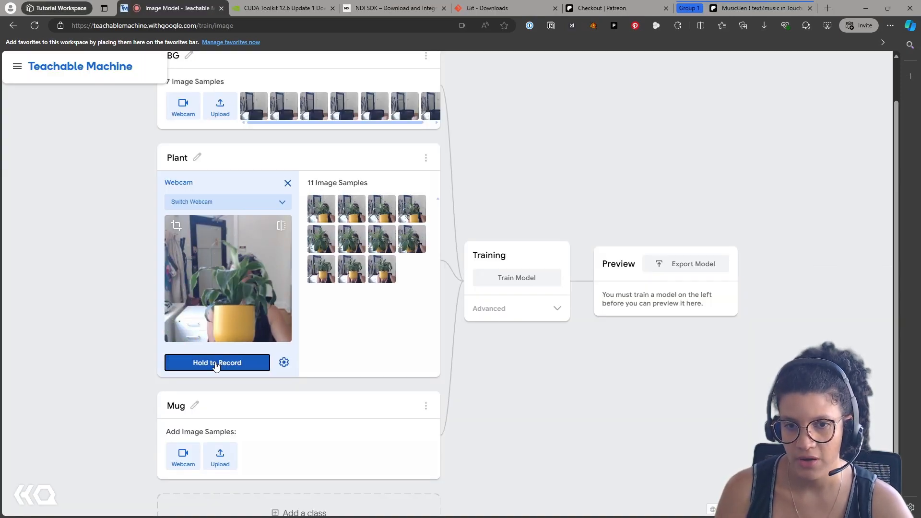
{"action": "left_click", "coordinate": [216, 363]}
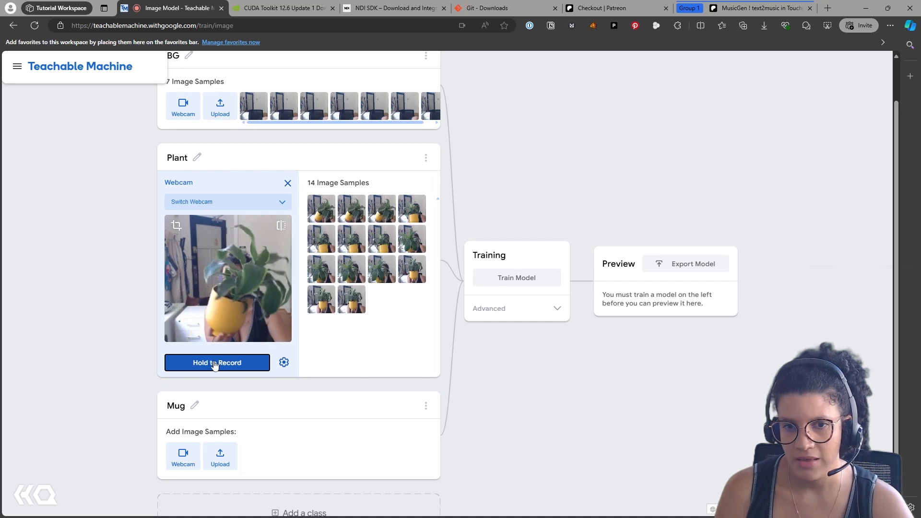
{"action": "left_click", "coordinate": [216, 363]}
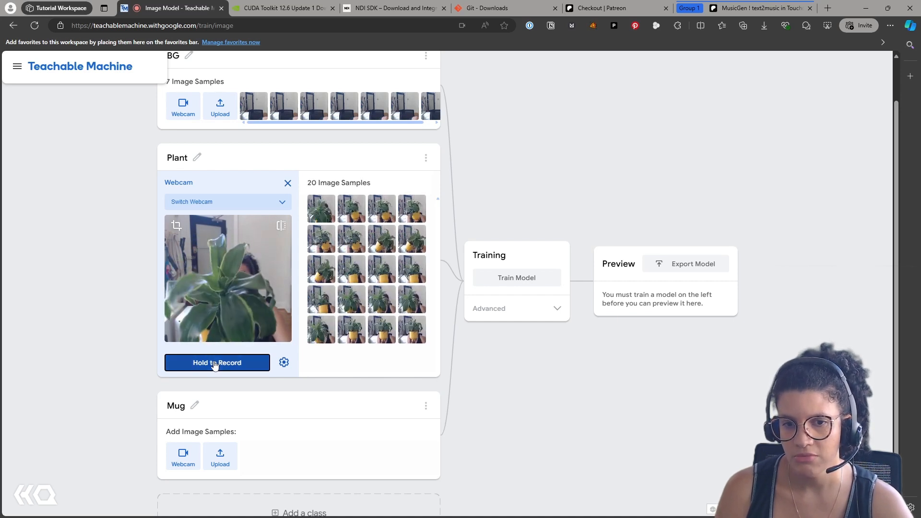
{"action": "left_click", "coordinate": [216, 362]}
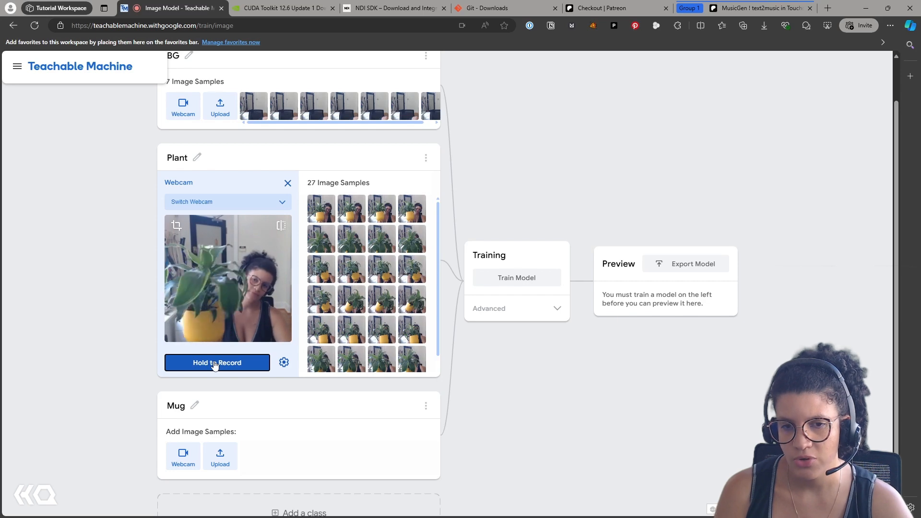
{"action": "left_click", "coordinate": [216, 363]}
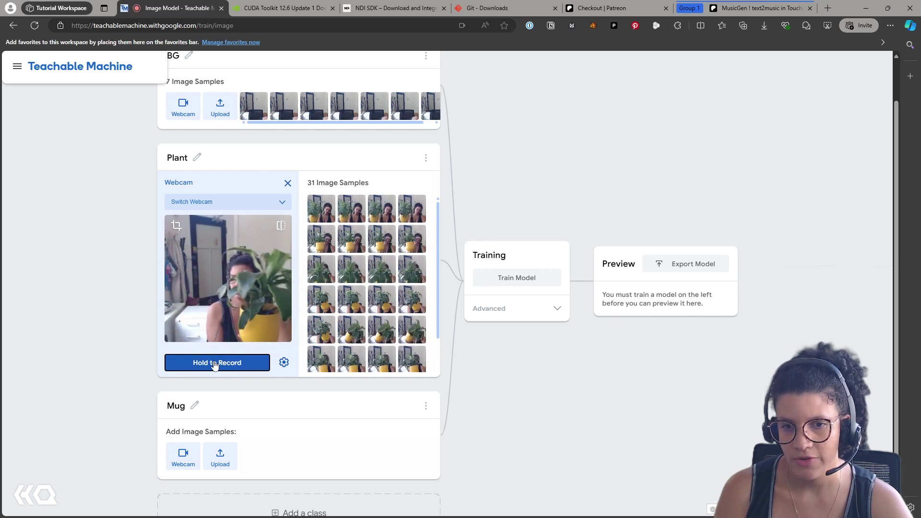
{"action": "left_click", "coordinate": [216, 363]}
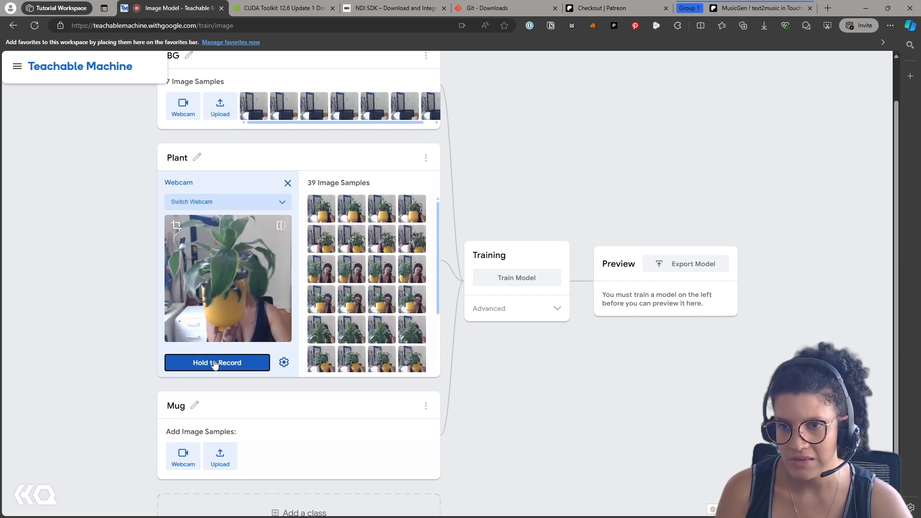
{"action": "left_click", "coordinate": [216, 363]}
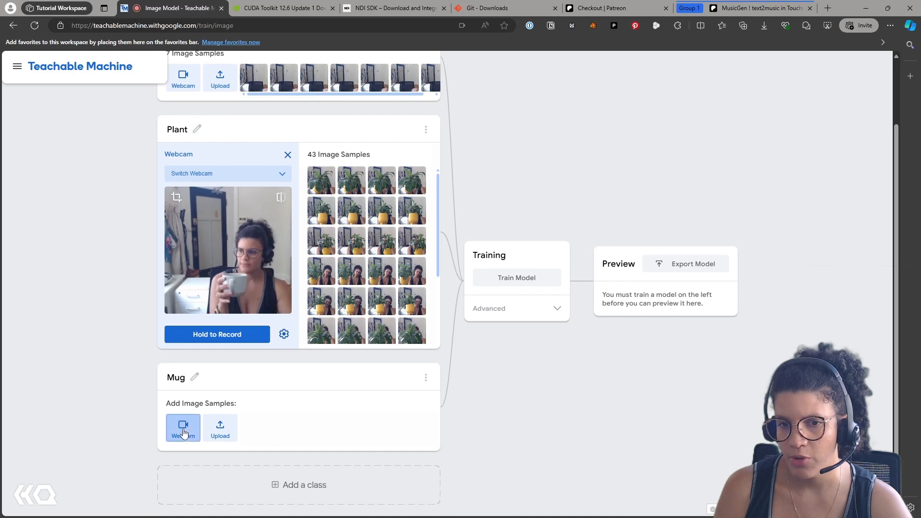
Step: Capture webcam samples of the mug for the Mug class
{"action": "left_click", "coordinate": [183, 427]}
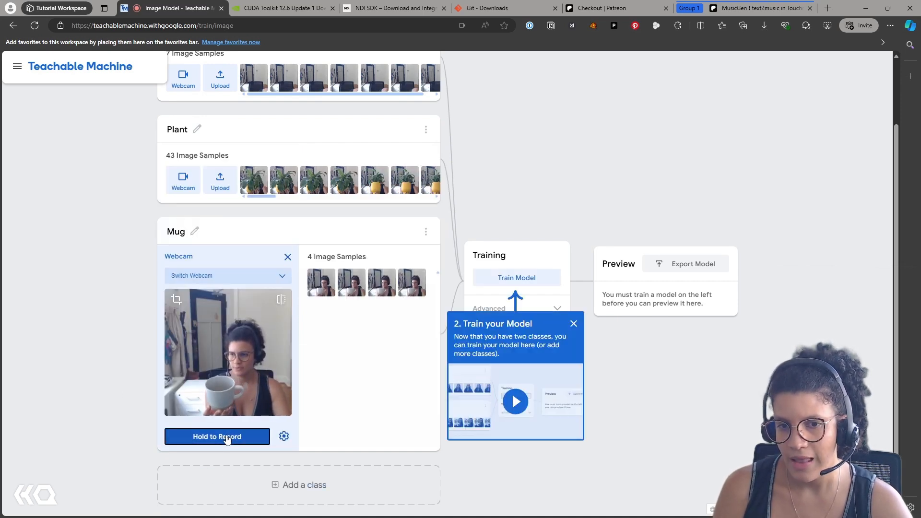
{"action": "left_click", "coordinate": [516, 278]}
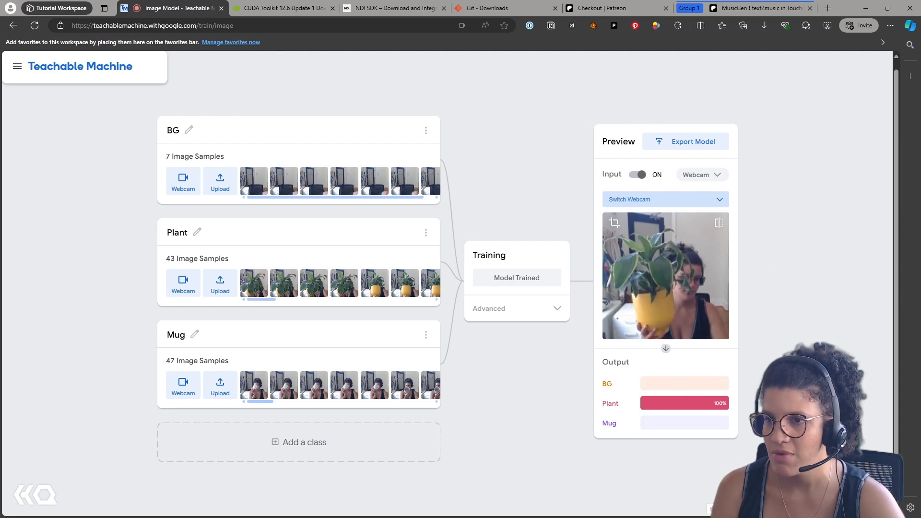
Step: View the model export options and the Tensorflow.js code snippet
{"action": "left_click", "coordinate": [692, 141]}
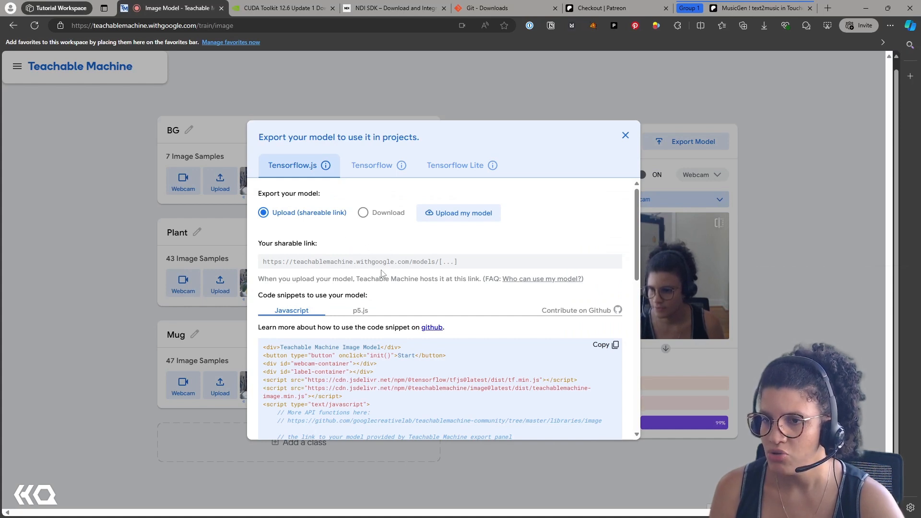
{"action": "scroll", "scroll_direction": "down", "scroll_amount": 3}
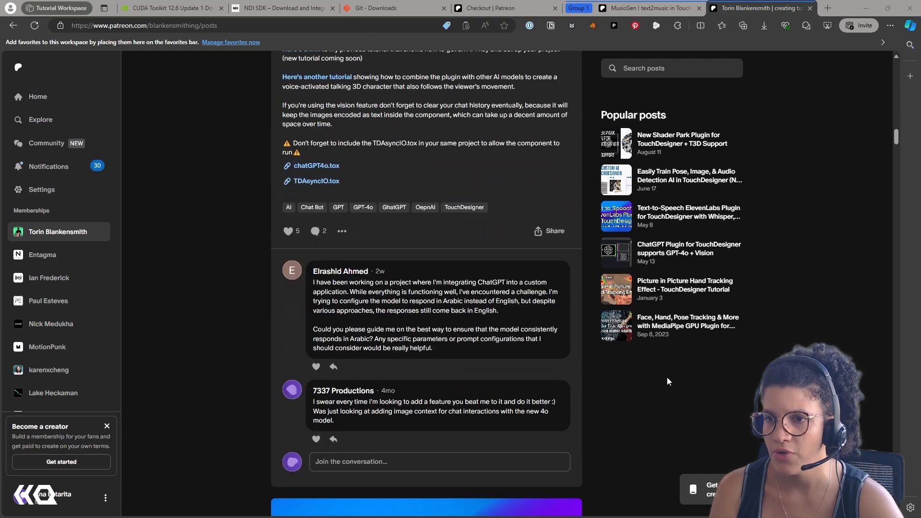
Step: Scroll through the TouchDesigner ChatGPT plugin post's comments and popular posts
{"action": "scroll", "scroll_direction": "down", "scroll_amount": 3}
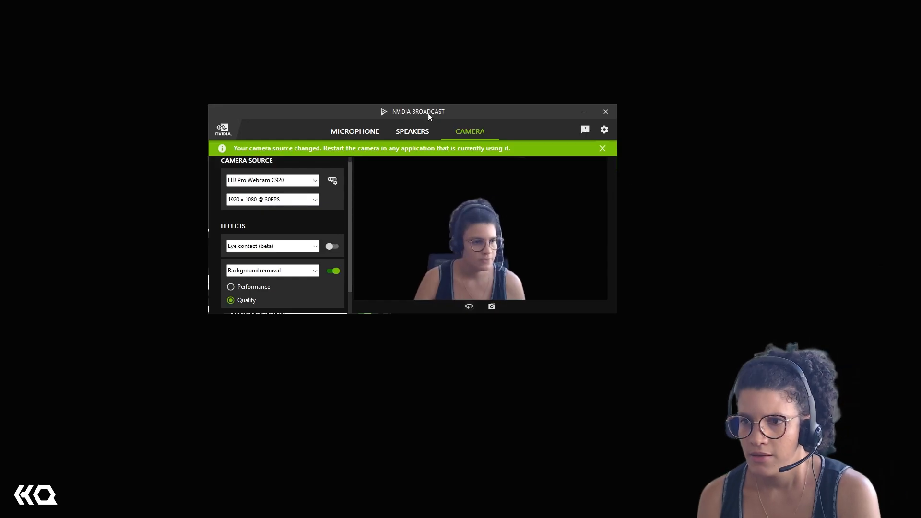
Step: Try the Background replacement and Auto frame camera effects
{"action": "left_click", "coordinate": [331, 271]}
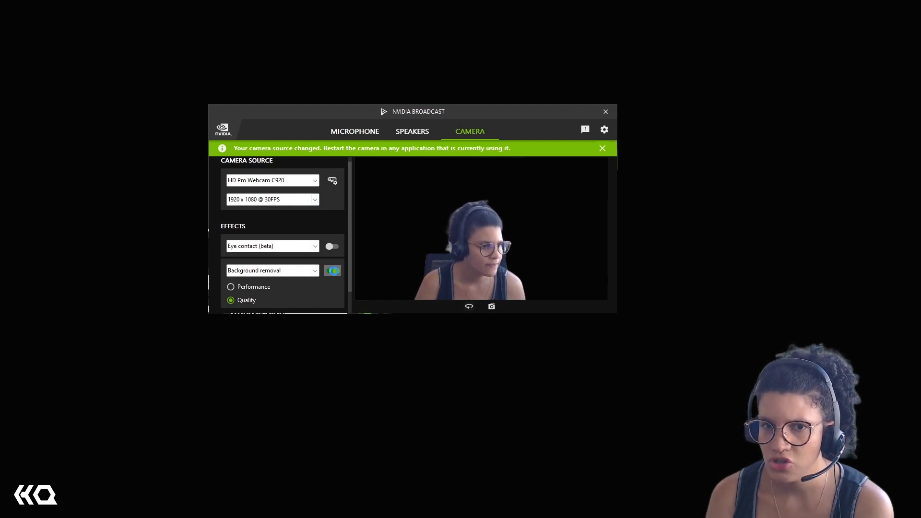
{"action": "left_click", "coordinate": [271, 270]}
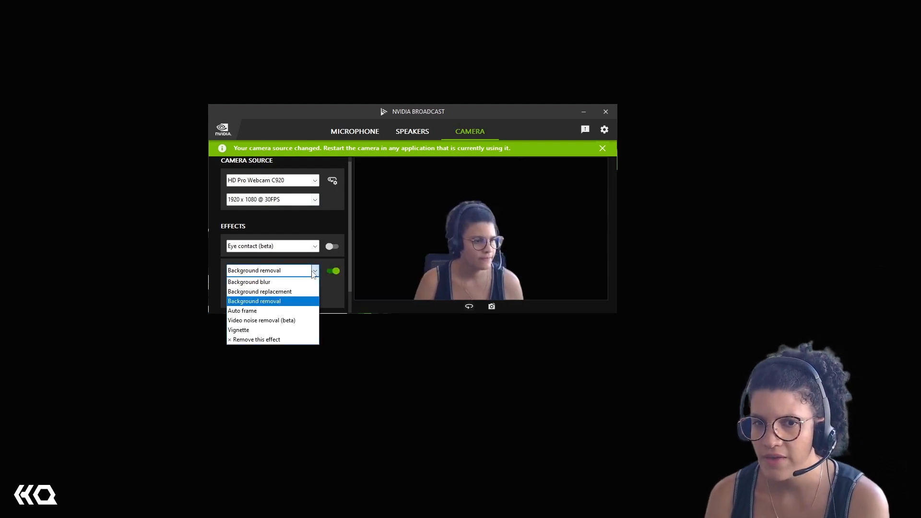
{"action": "left_click", "coordinate": [248, 282]}
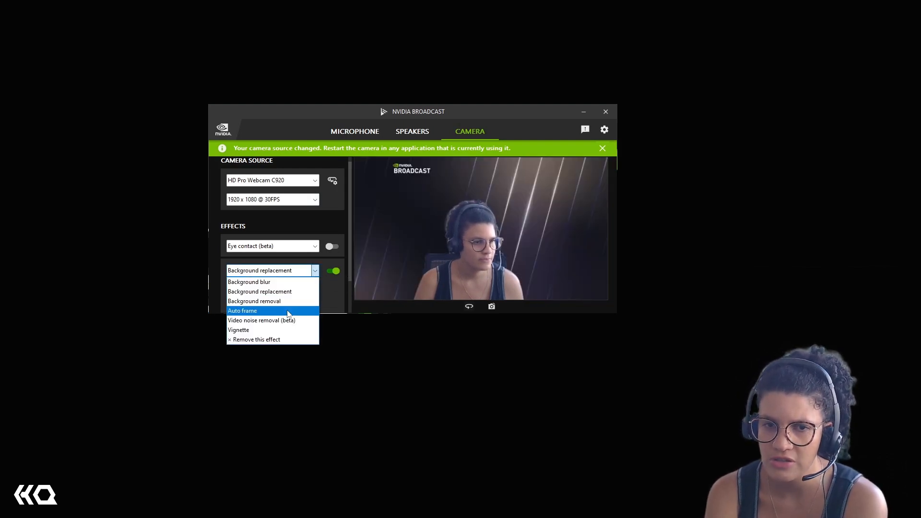
{"action": "left_click", "coordinate": [243, 311]}
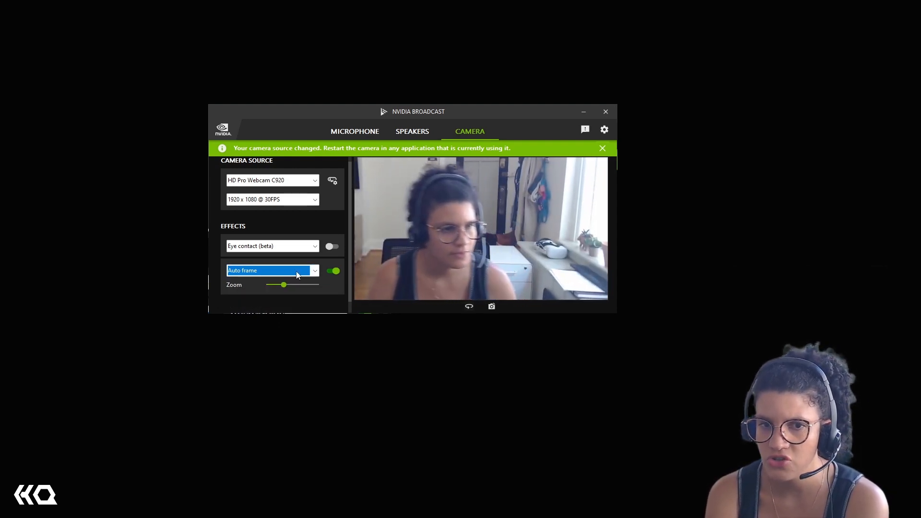
Step: Return the camera effect to Background removal and toggle Eye contact off
{"action": "left_click", "coordinate": [272, 271]}
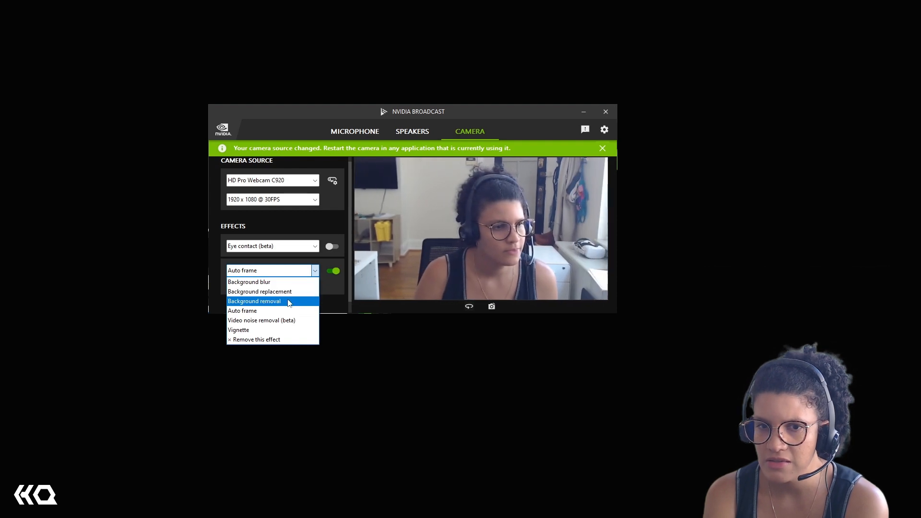
{"action": "left_click", "coordinate": [254, 301]}
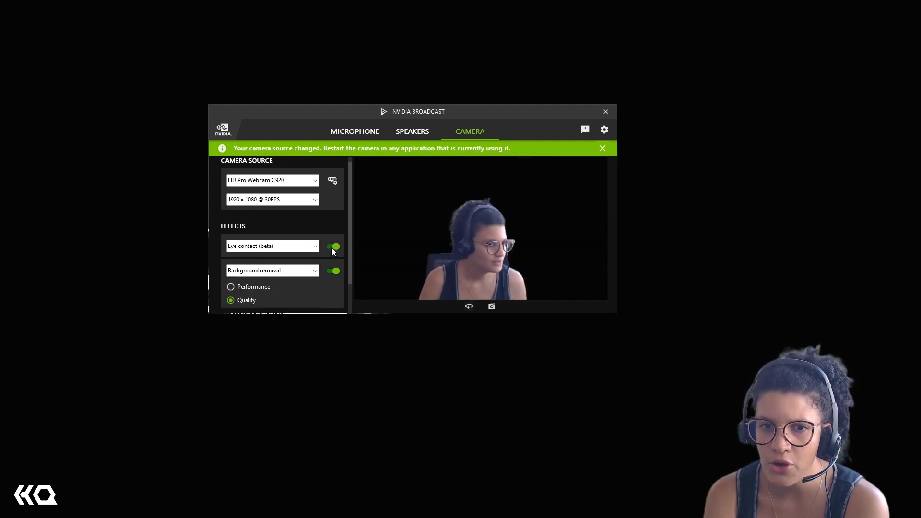
{"action": "left_click", "coordinate": [333, 245]}
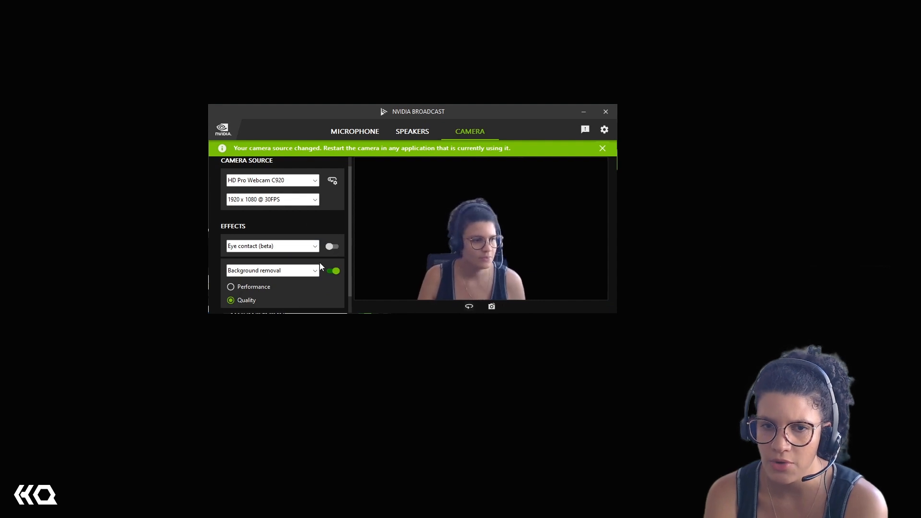
Step: Show the microphone effects list in the Microphone section
{"action": "left_click", "coordinate": [355, 131]}
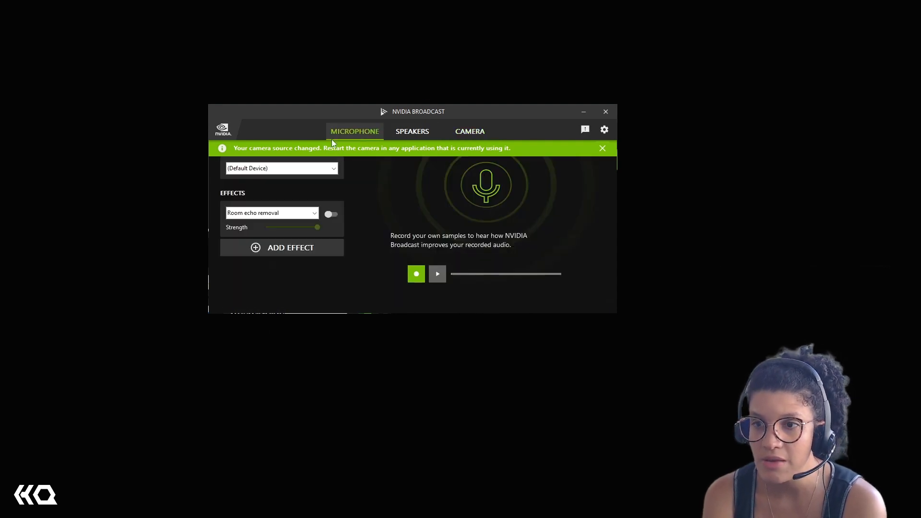
{"action": "left_click", "coordinate": [271, 213]}
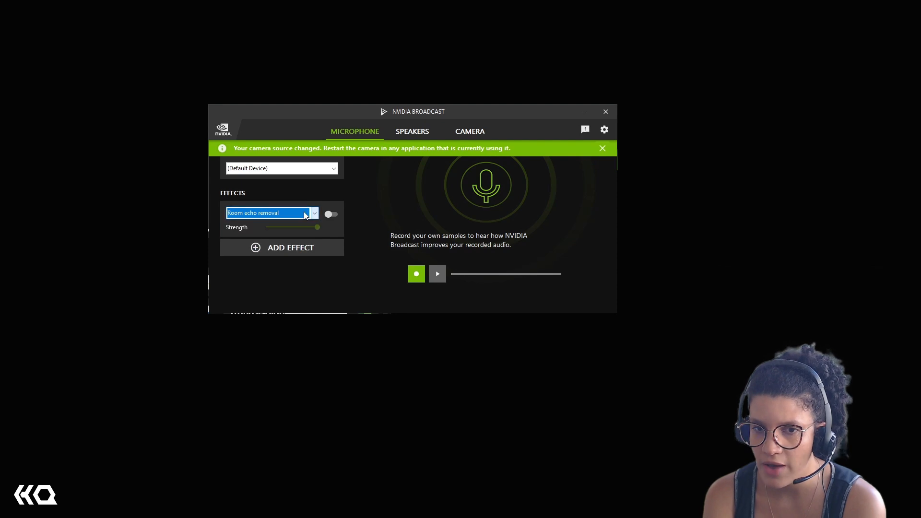
{"action": "left_click", "coordinate": [470, 131]}
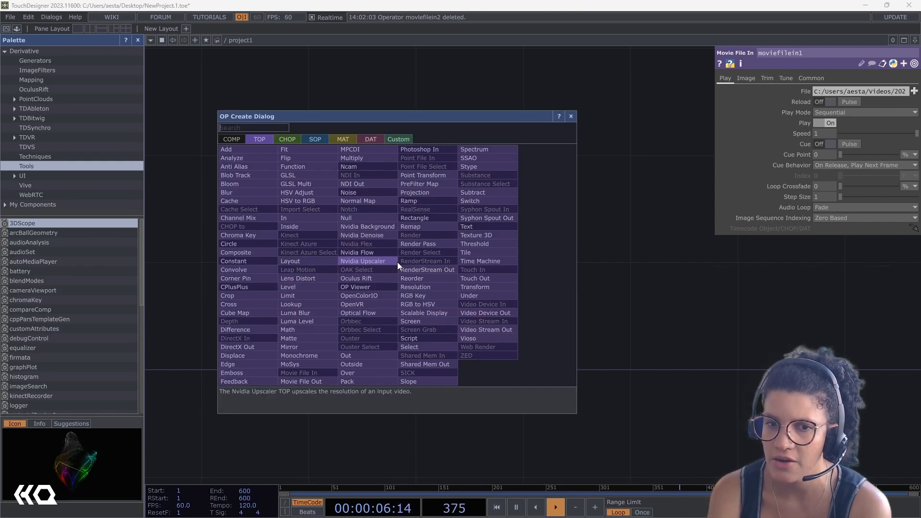
Step: Add an Nvidia Background TOP and swap the banana clip for landscape footage
{"action": "left_click", "coordinate": [367, 226]}
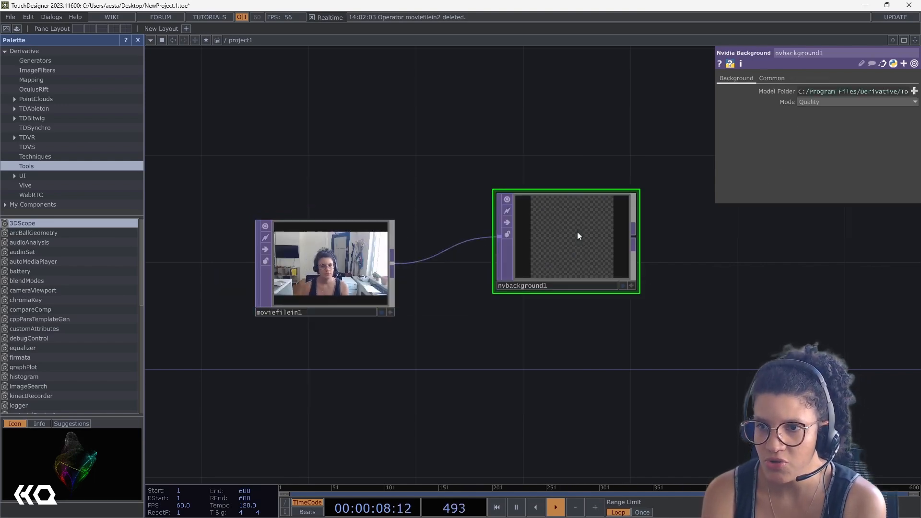
{"action": "right_click", "coordinate": [577, 236]}
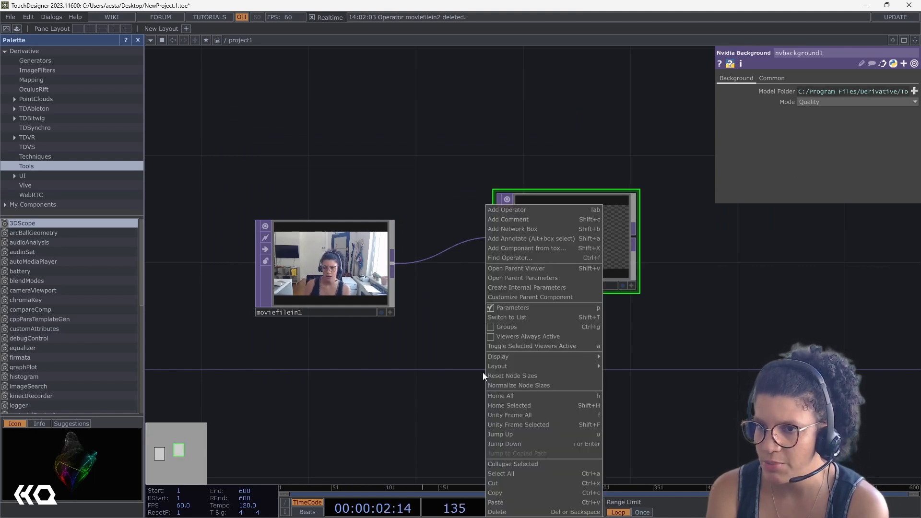
{"action": "left_click", "coordinate": [506, 209]}
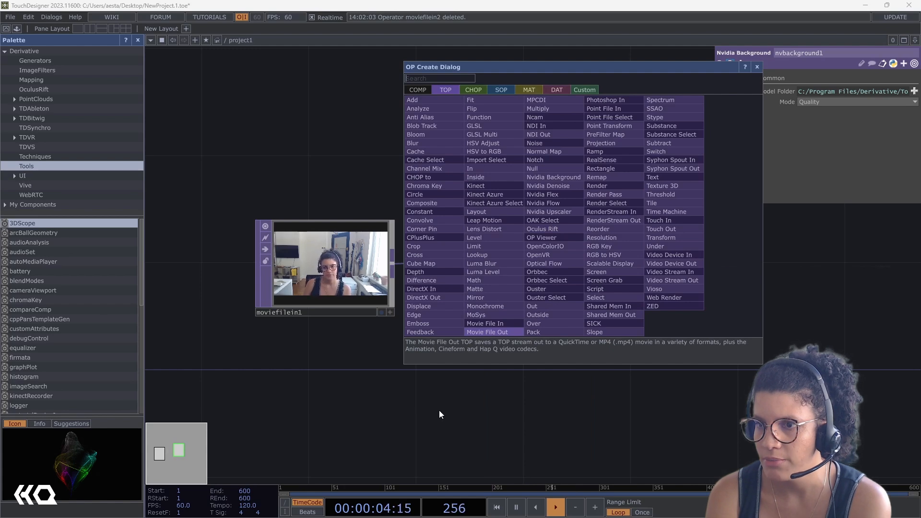
{"action": "left_click", "coordinate": [553, 177]}
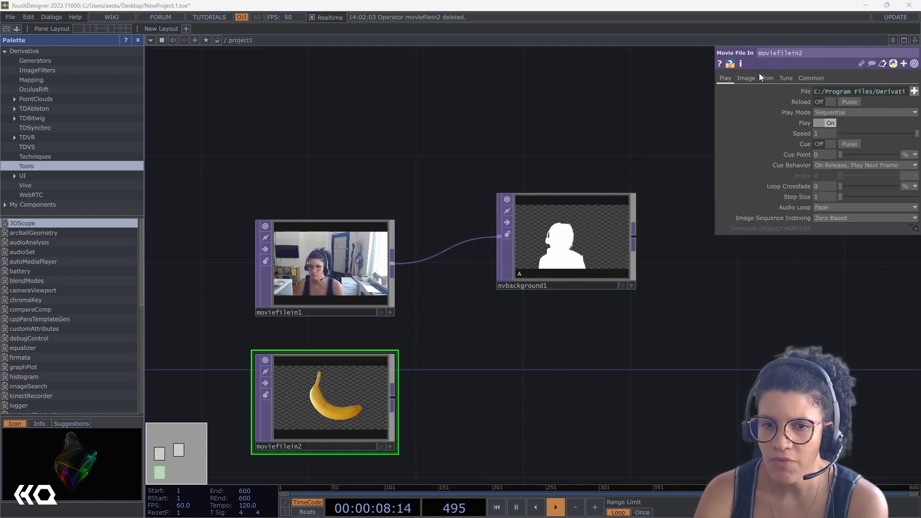
{"action": "left_click", "coordinate": [914, 90]}
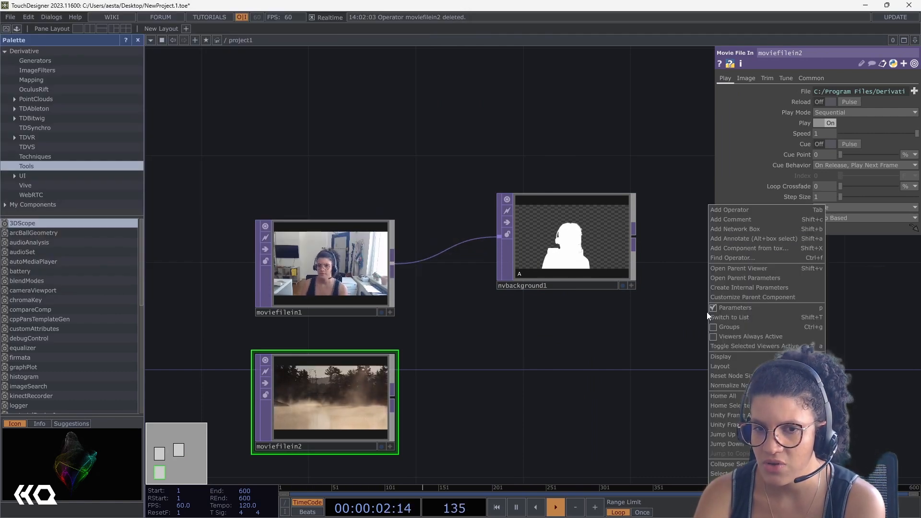
Step: Start adding a Matte operator from the operator creation list
{"action": "left_click", "coordinate": [729, 209]}
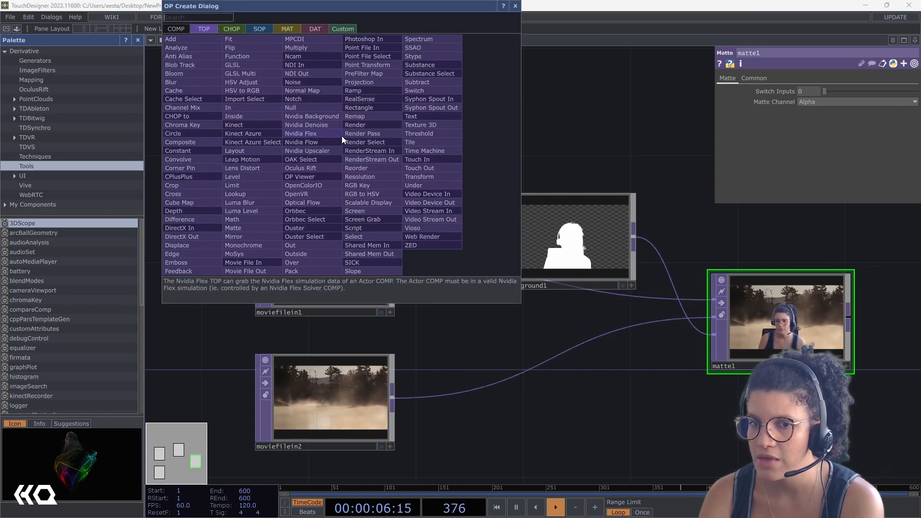
{"action": "left_click", "coordinate": [231, 29]}
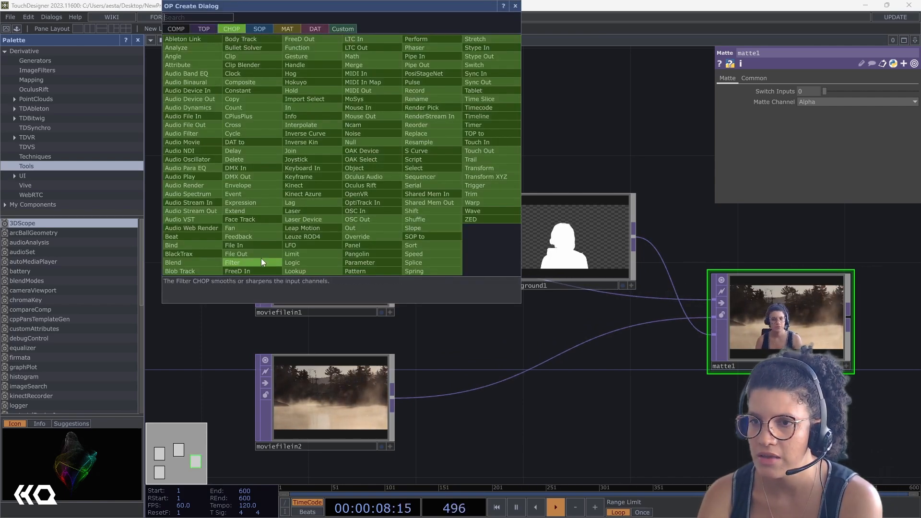
{"action": "mouse_move", "coordinate": [247, 225]}
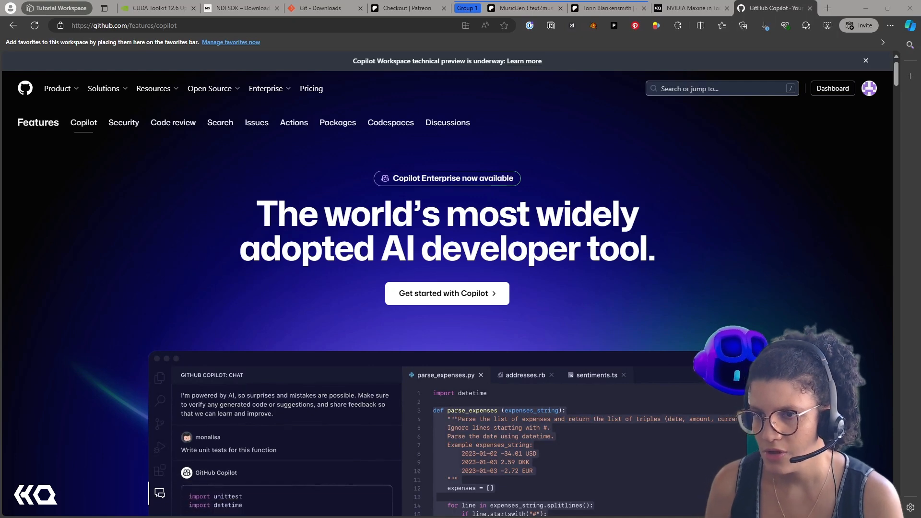
Step: Scroll through the GitHub Copilot features overview page
{"action": "scroll", "scroll_direction": "down", "scroll_amount": 3}
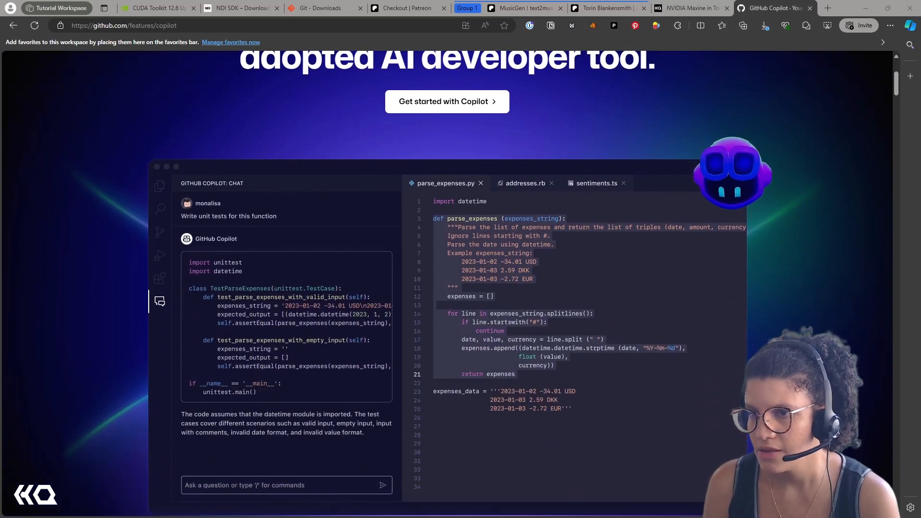
{"action": "scroll", "scroll_direction": "down", "scroll_amount": 3}
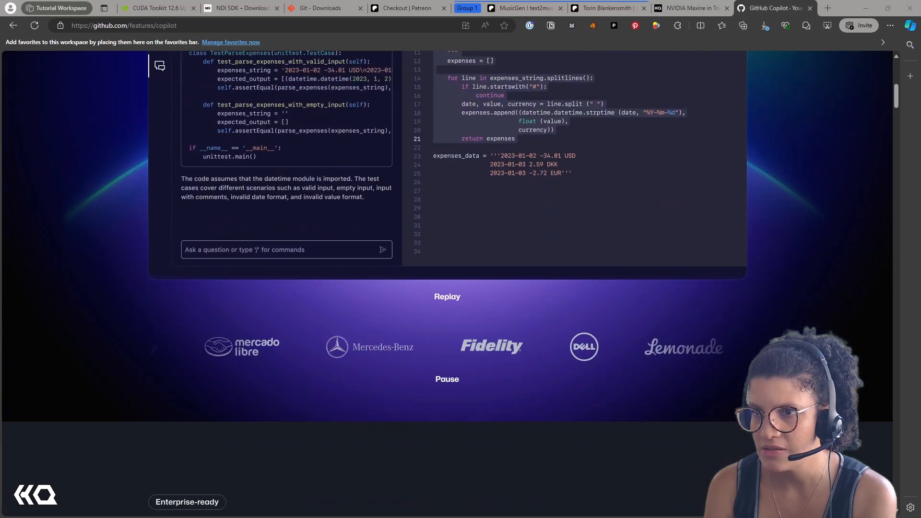
{"action": "scroll", "scroll_direction": "down", "scroll_amount": 3}
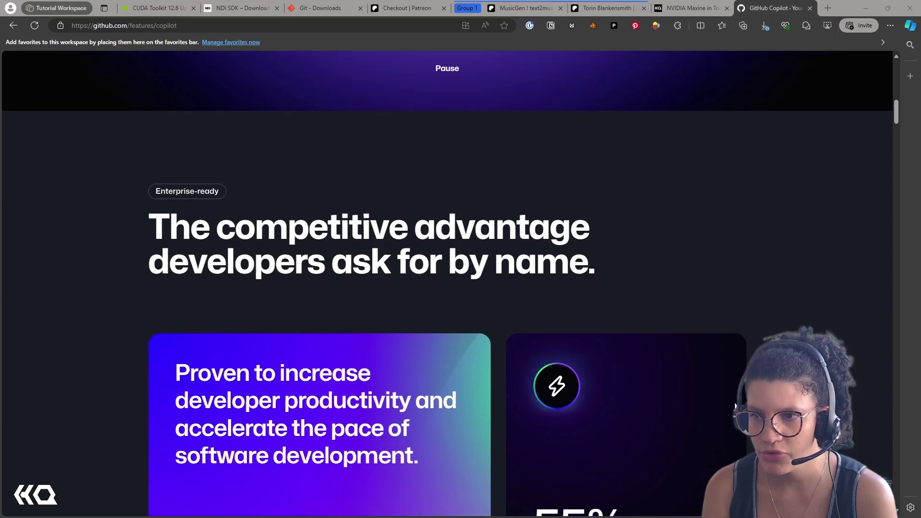
{"action": "scroll", "scroll_direction": "down", "scroll_amount": 3}
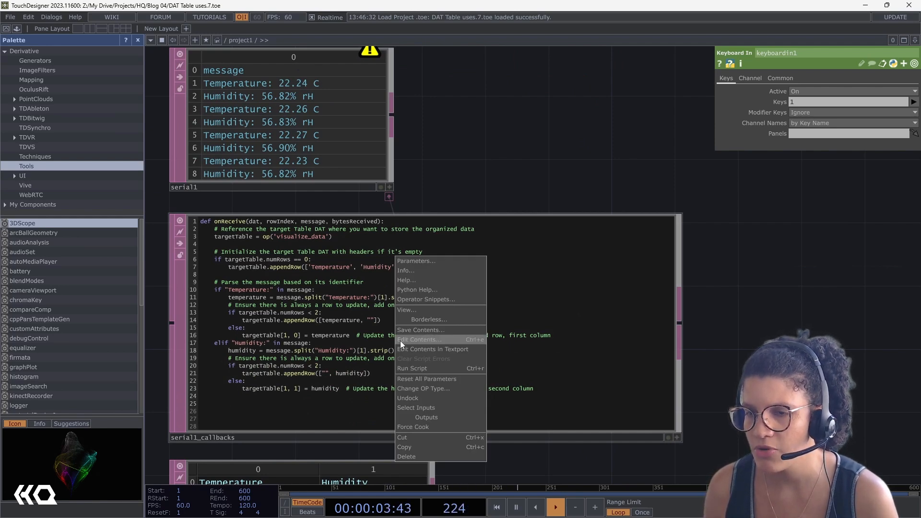
Step: Edit serial1_callbacks externally in VS Code and trust the workspace
{"action": "left_click", "coordinate": [418, 340]}
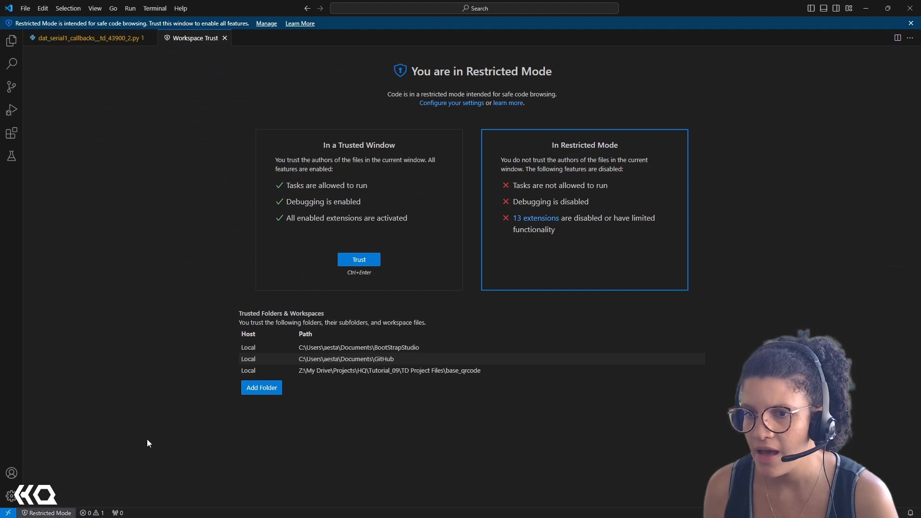
{"action": "left_click", "coordinate": [359, 259]}
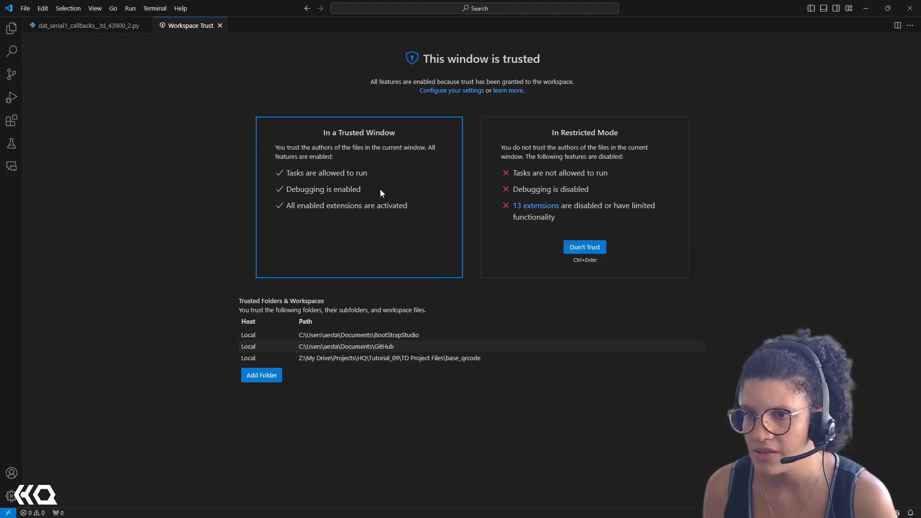
{"action": "left_click", "coordinate": [86, 25]}
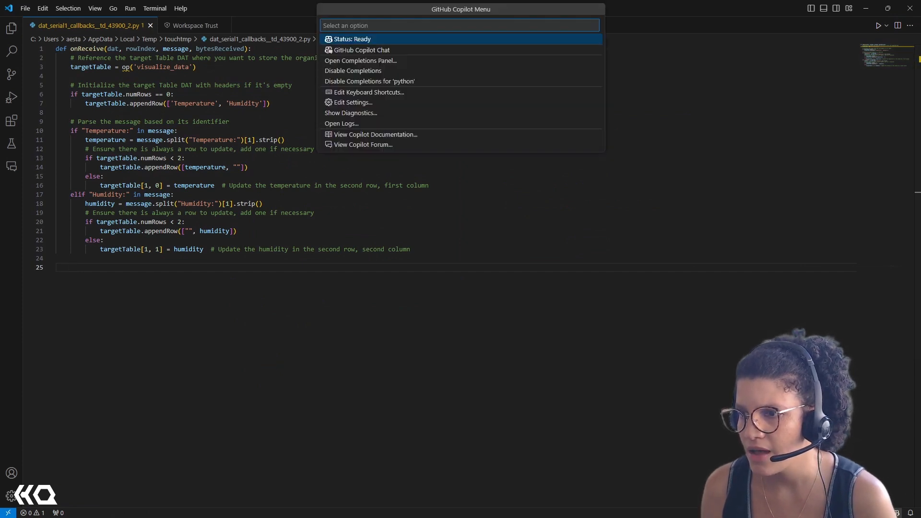
Step: Ask Copilot inline to showcase the average of the last 3 temperatures
{"action": "key", "text": "Escape"}
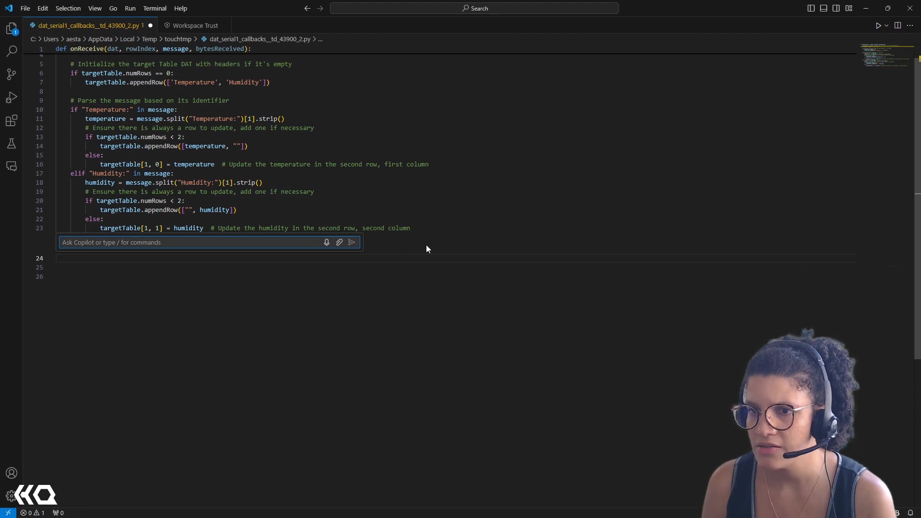
{"action": "type", "text": "Help me create an extra column that"}
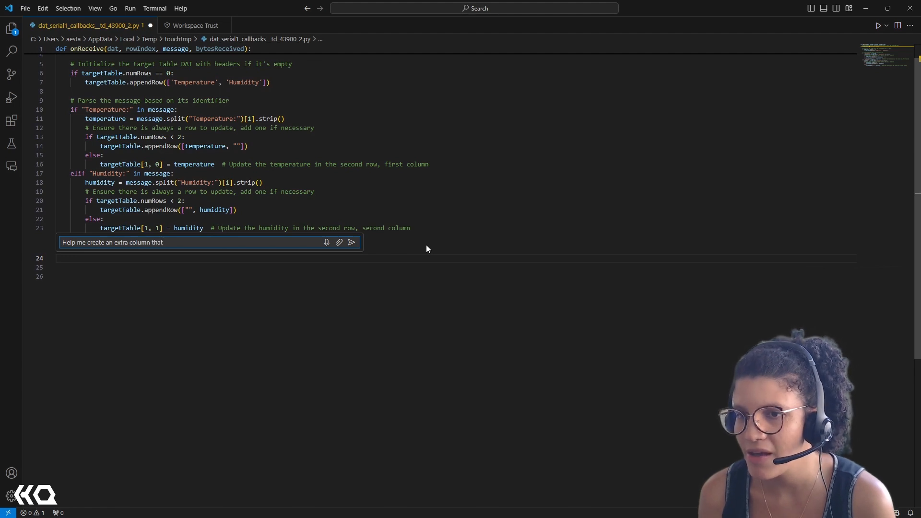
{"action": "type", "text": "showcases the"}
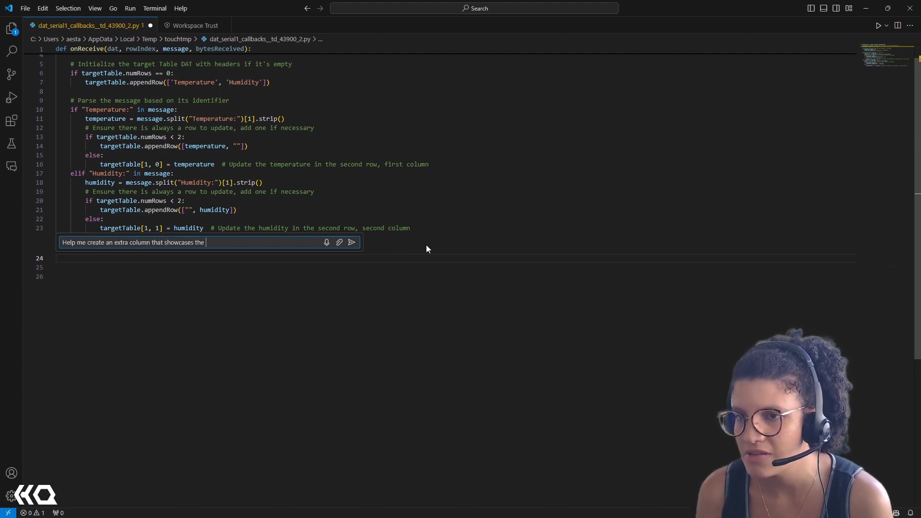
{"action": "type", "text": "average of"}
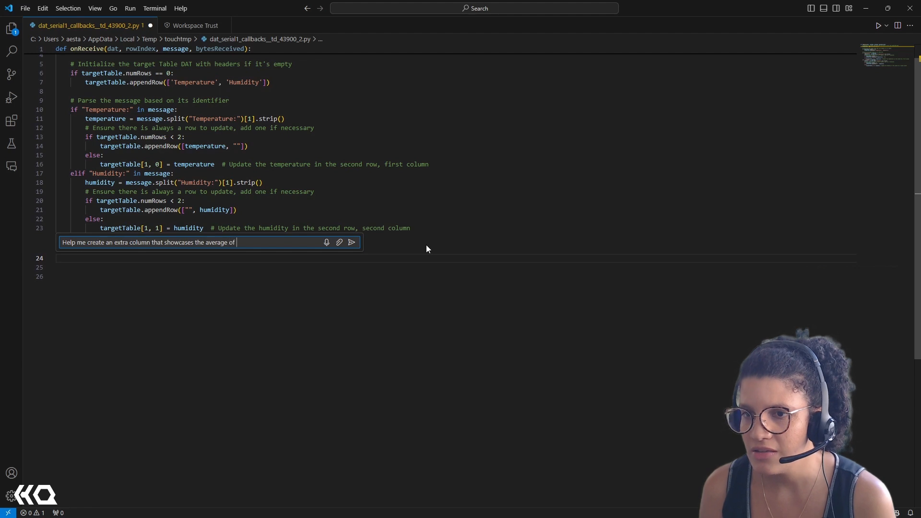
{"action": "type", "text": "the last"}
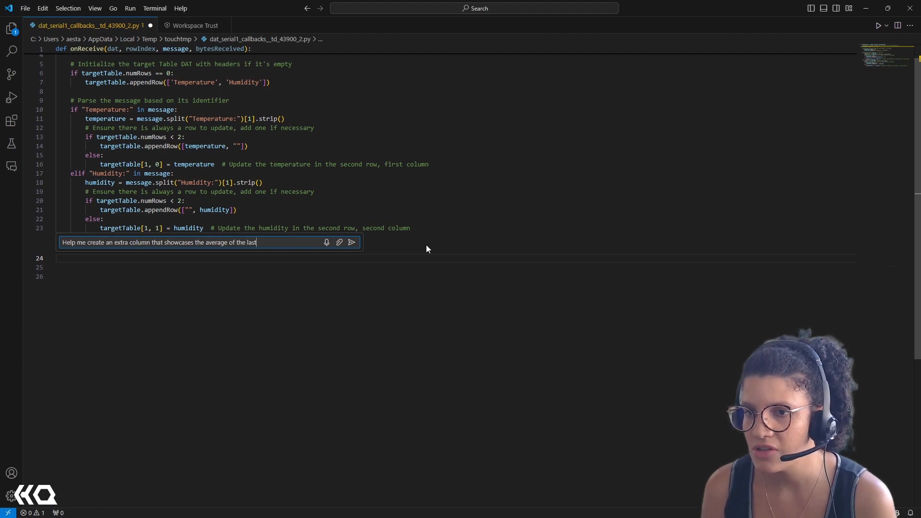
{"action": "type", "text": "3 Tem"}
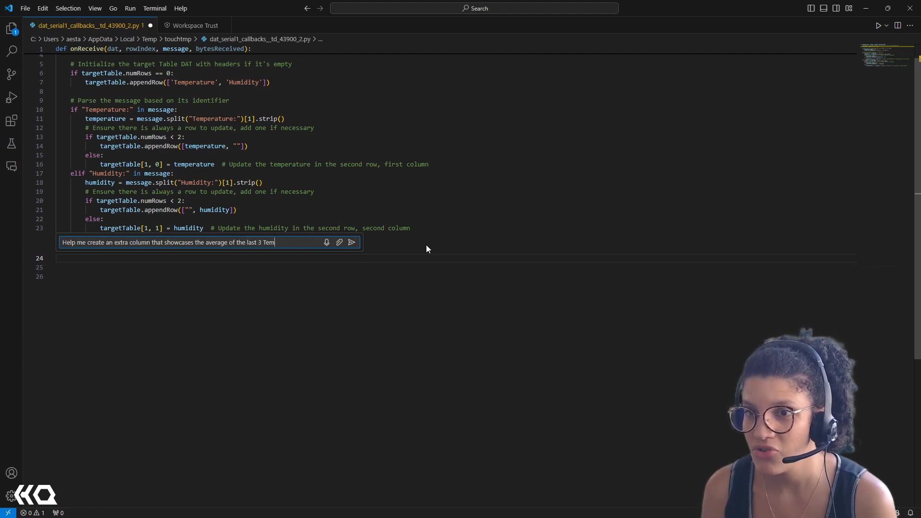
{"action": "type", "text": "peratures"}
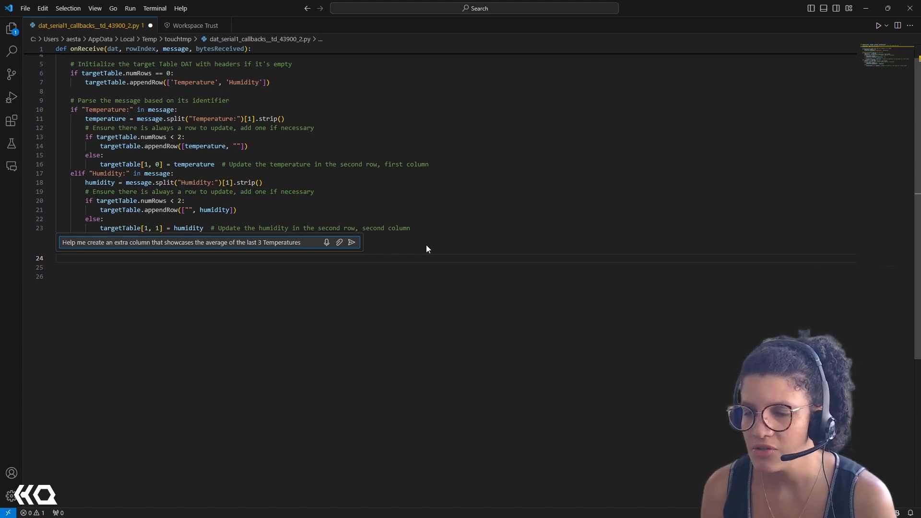
{"action": "left_click", "coordinate": [352, 241]}
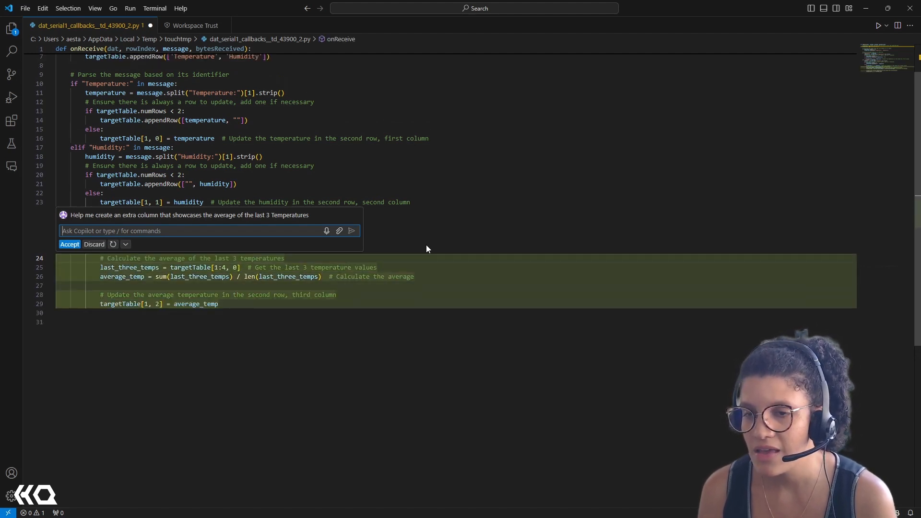
{"action": "mouse_move", "coordinate": [363, 235]}
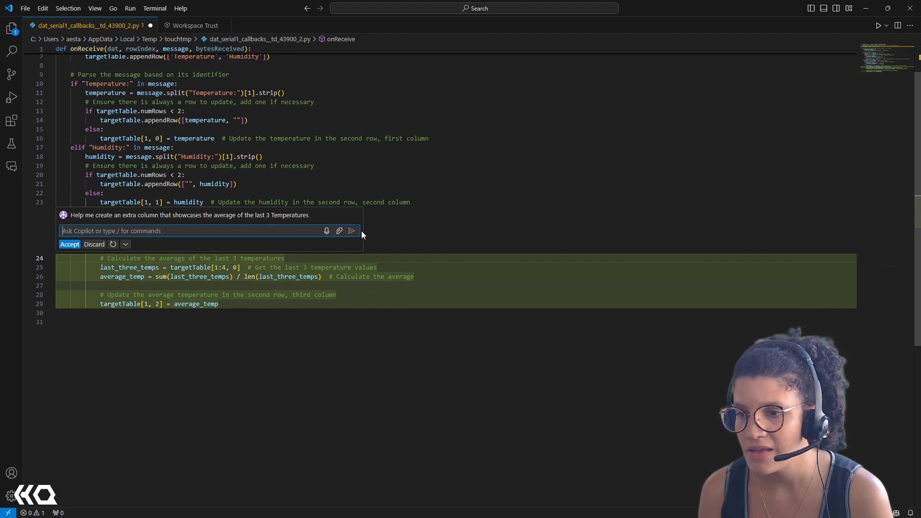
Step: Accept Copilot's generated averaging code into the script
{"action": "left_click", "coordinate": [69, 245]}
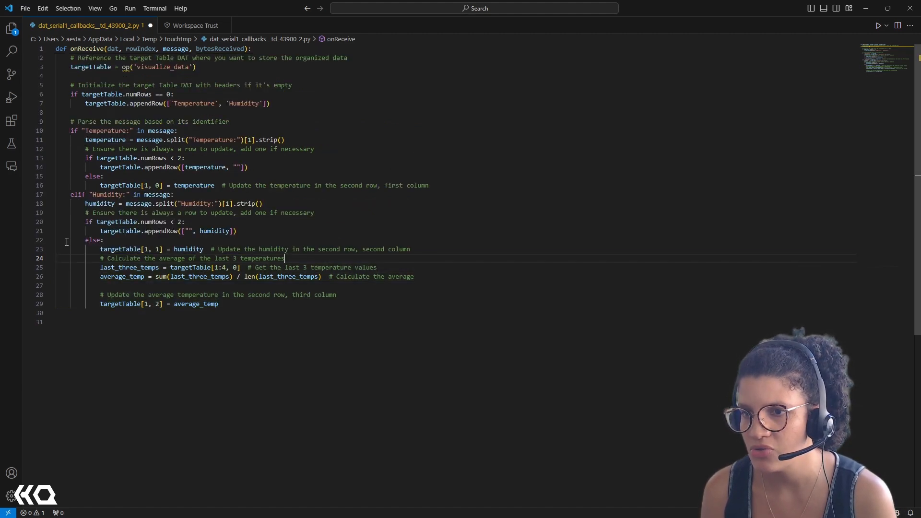
{"action": "double_click", "coordinate": [261, 258]}
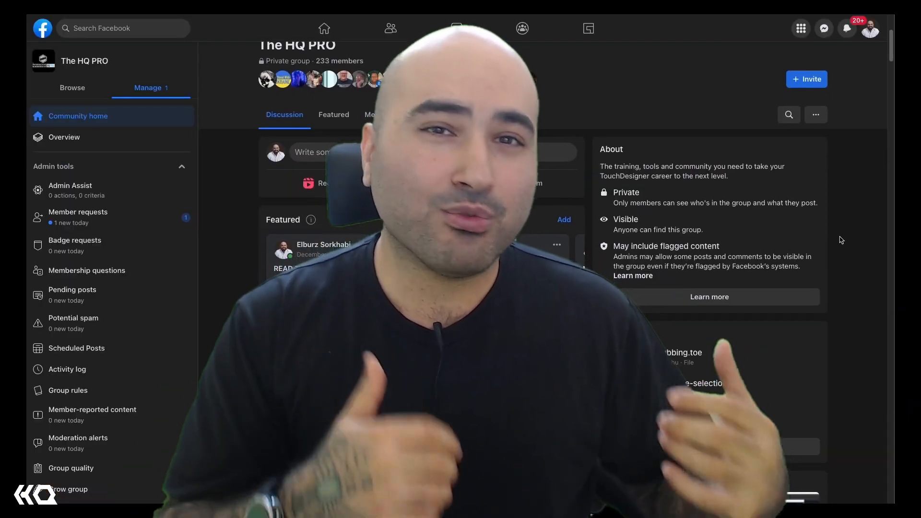
{"action": "scroll", "scroll_direction": "down", "scroll_amount": 3}
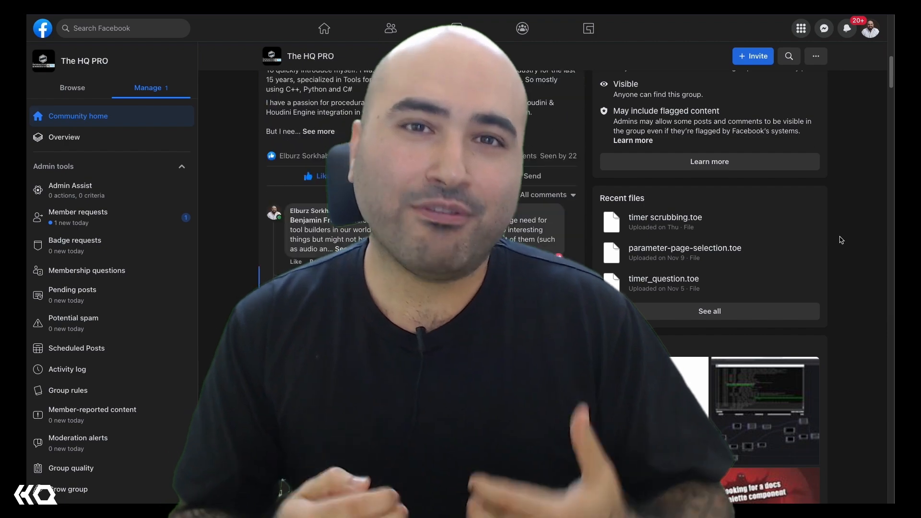